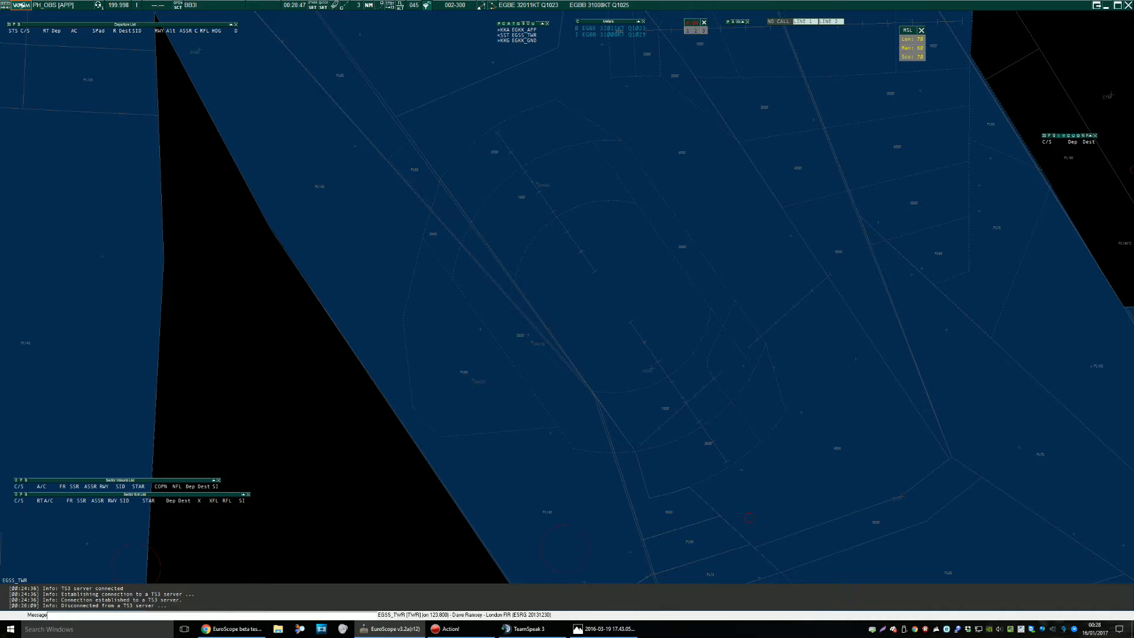
mouse_move(653, 555)
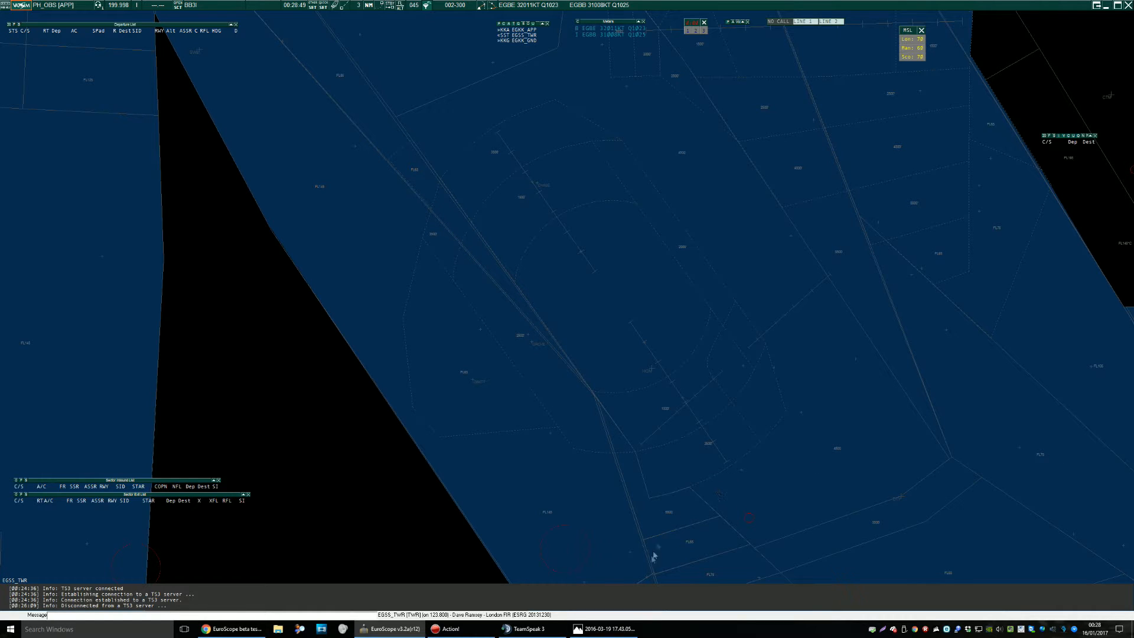
Review the real VCCS panel photo and the EuroScope beta change log, then return to the radar.
click(605, 628)
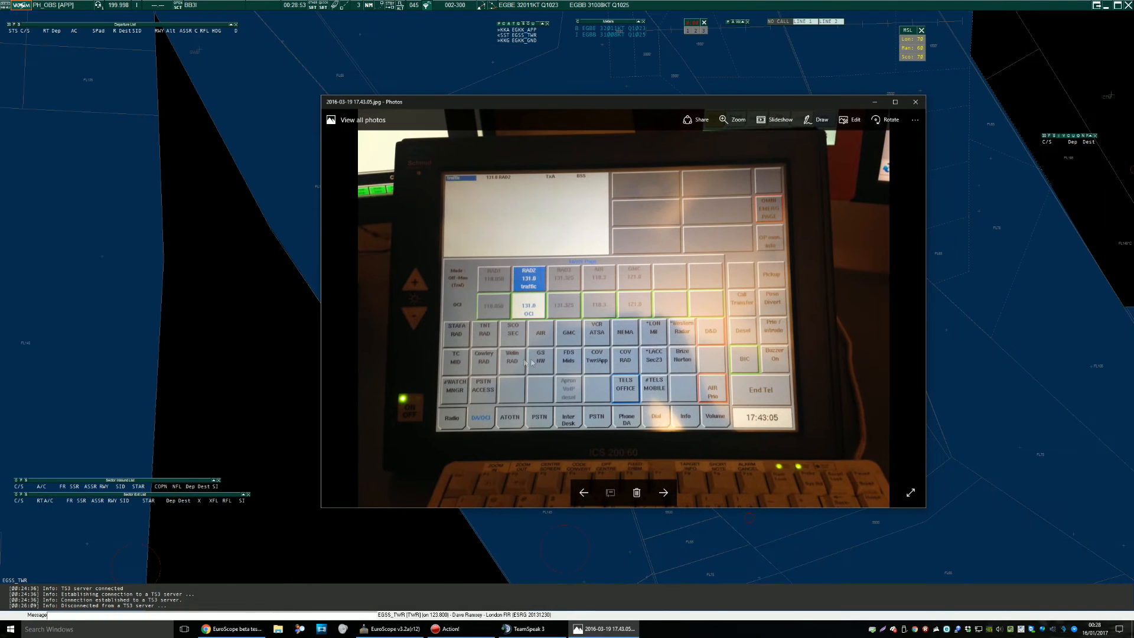
mouse_move(889, 367)
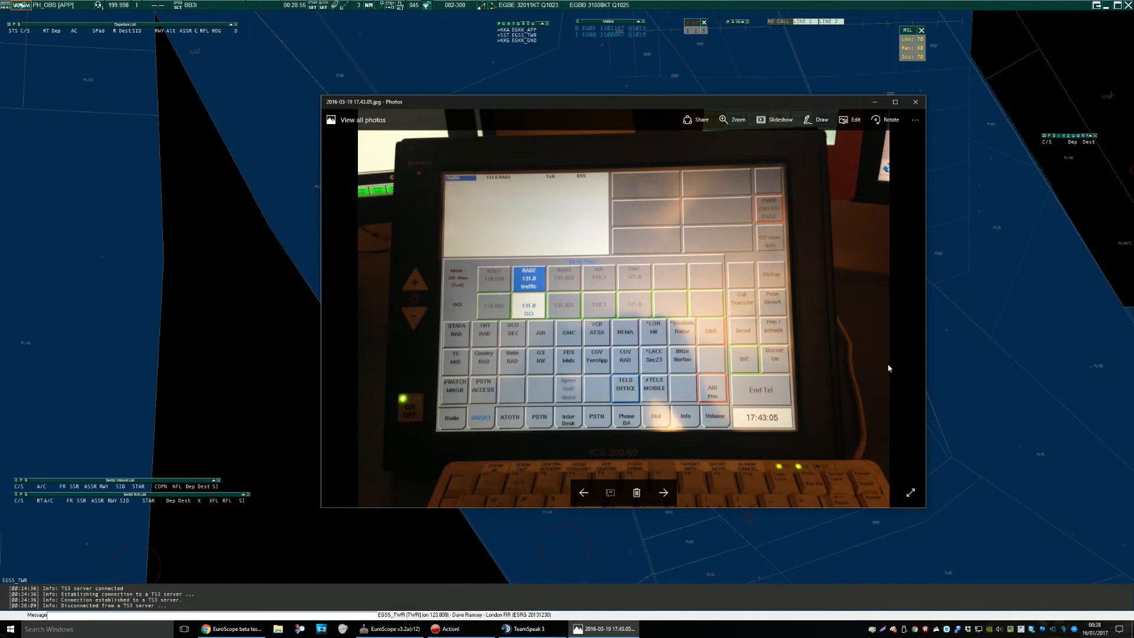
mouse_move(812, 165)
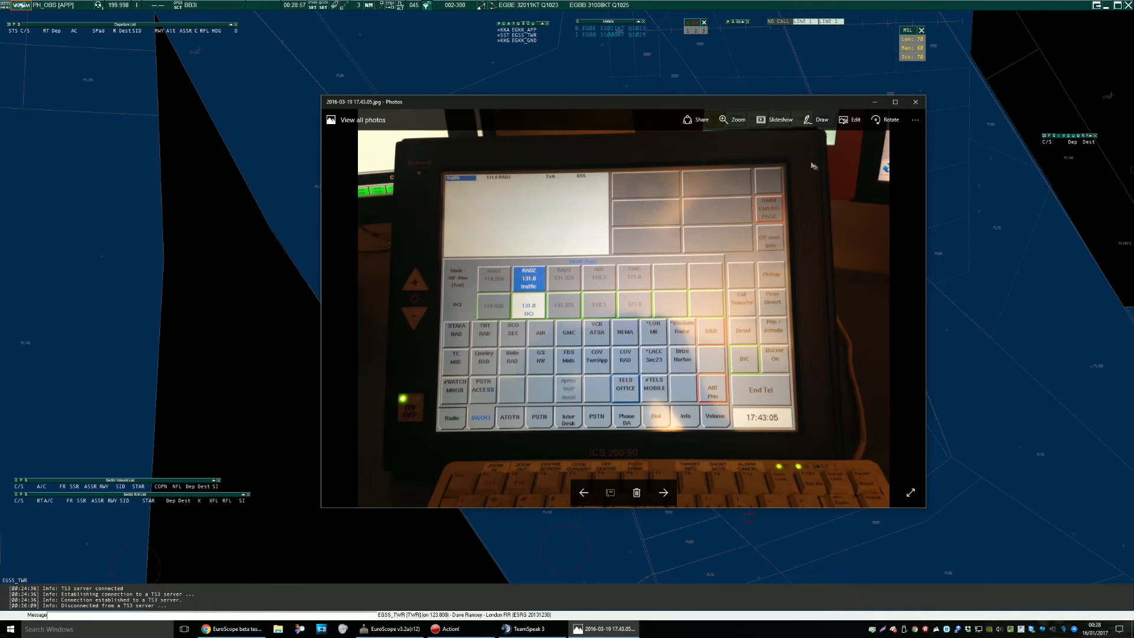
mouse_move(878, 104)
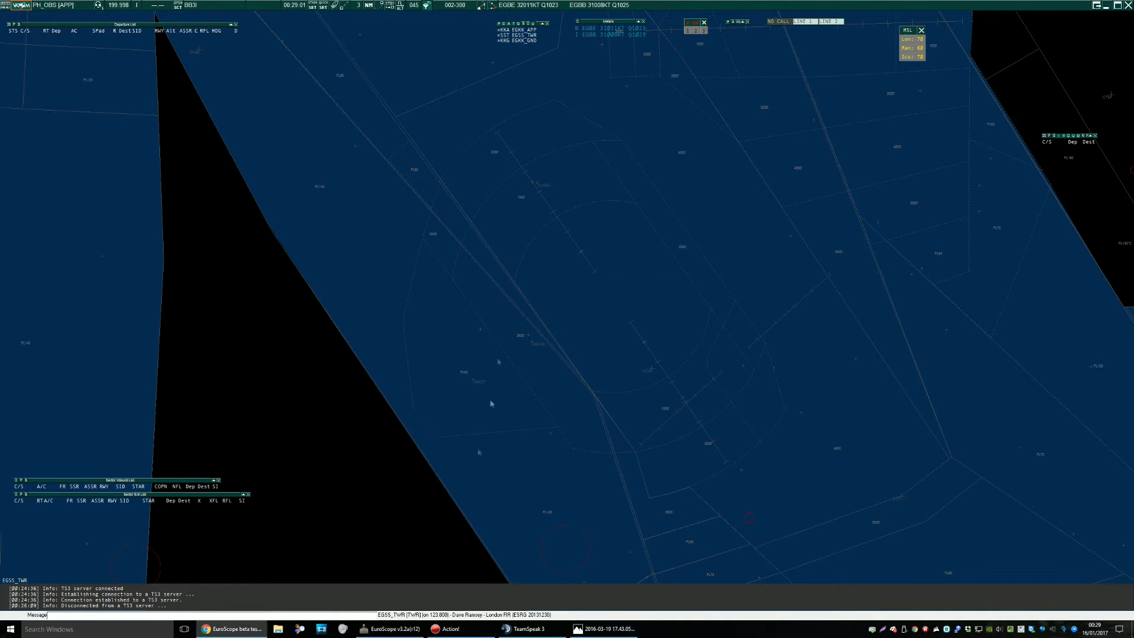
click(231, 628)
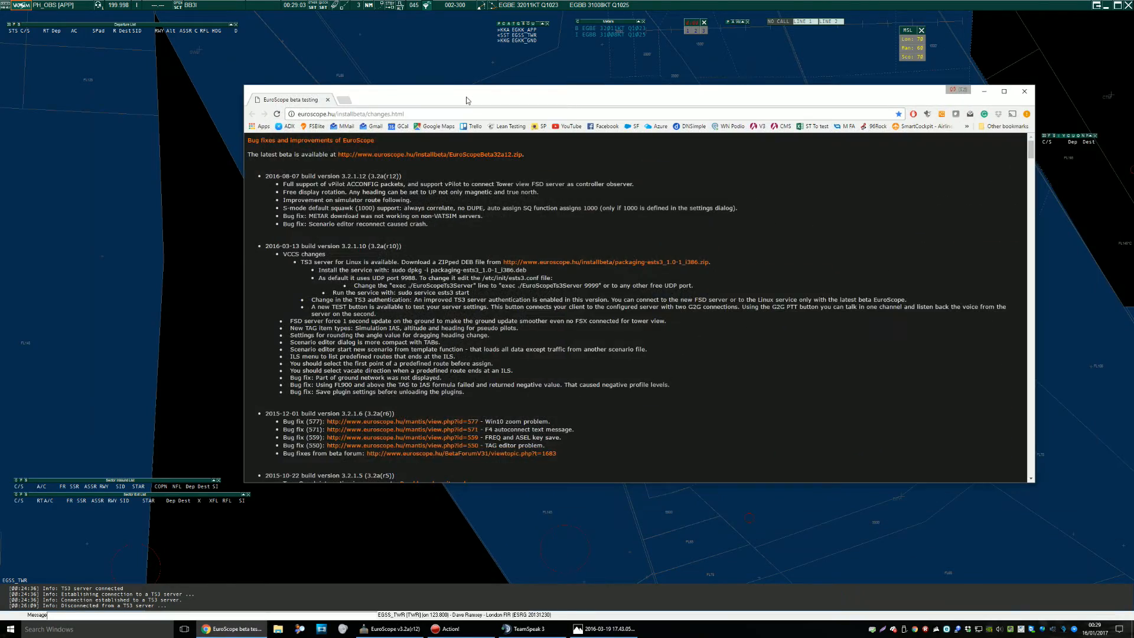
click(1003, 91)
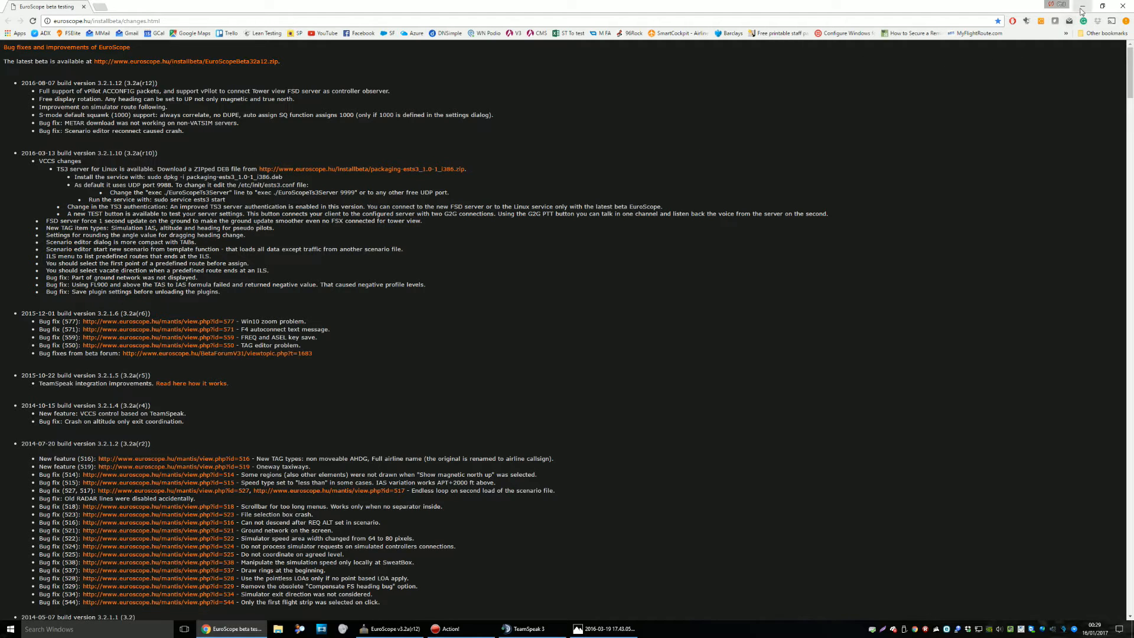
click(391, 628)
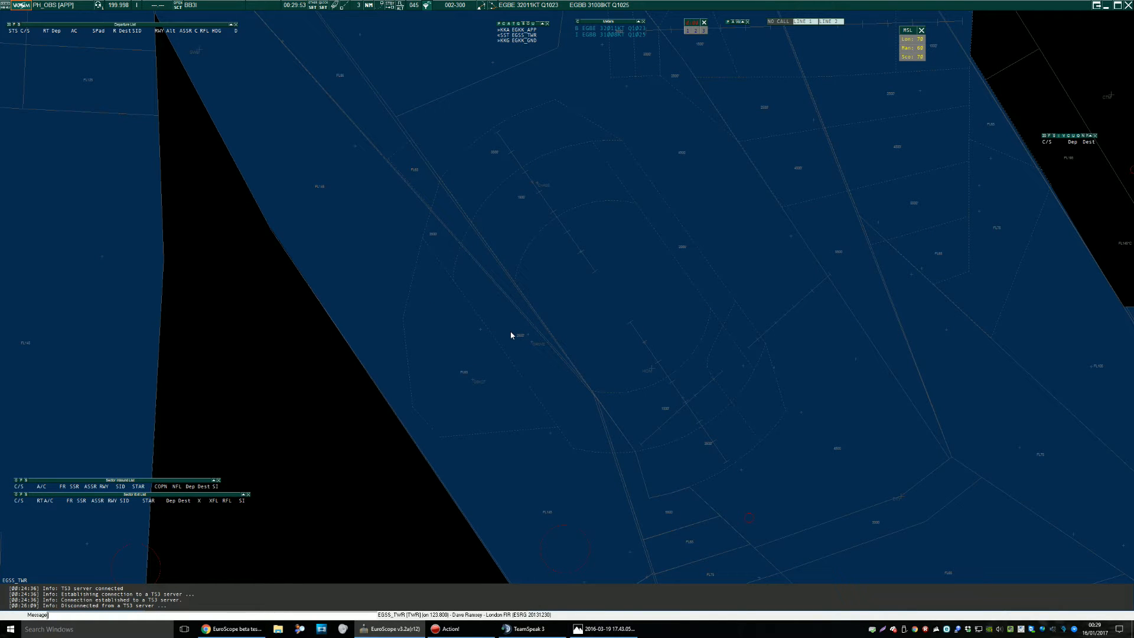
mouse_move(346, 132)
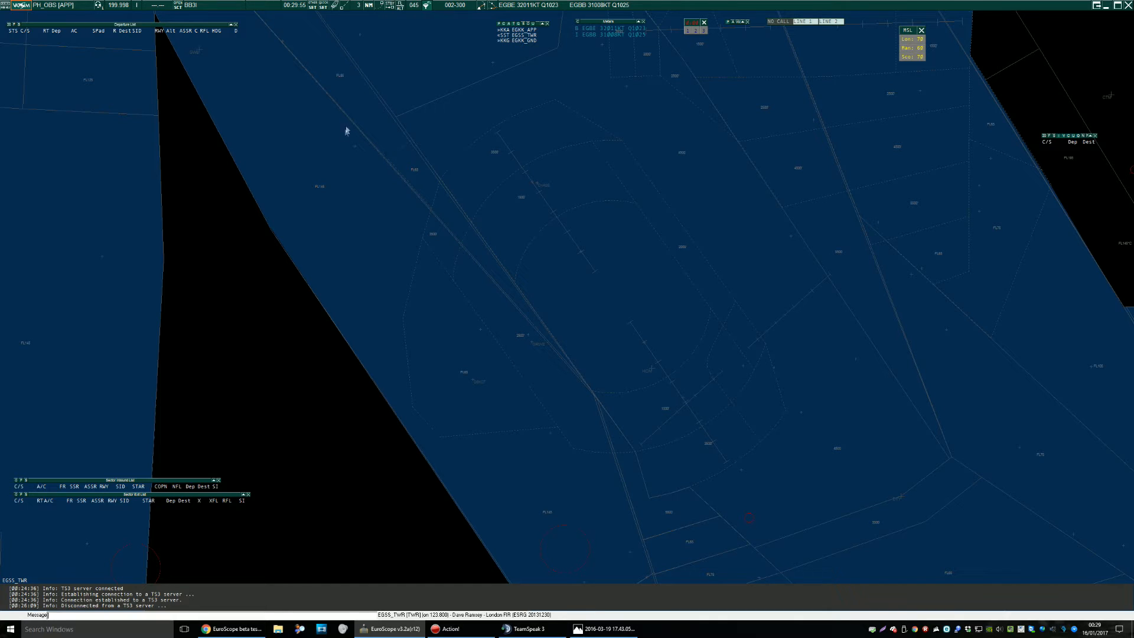
mouse_move(475, 86)
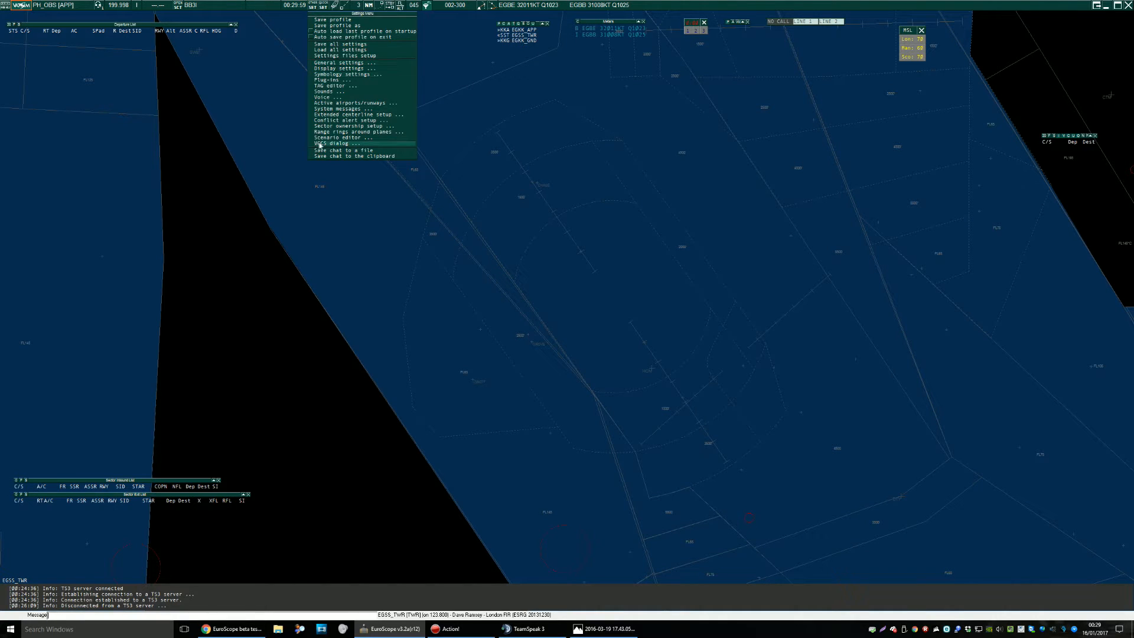
Bring up the TeamSpeak VCCS panel from the Settings files menu.
click(332, 143)
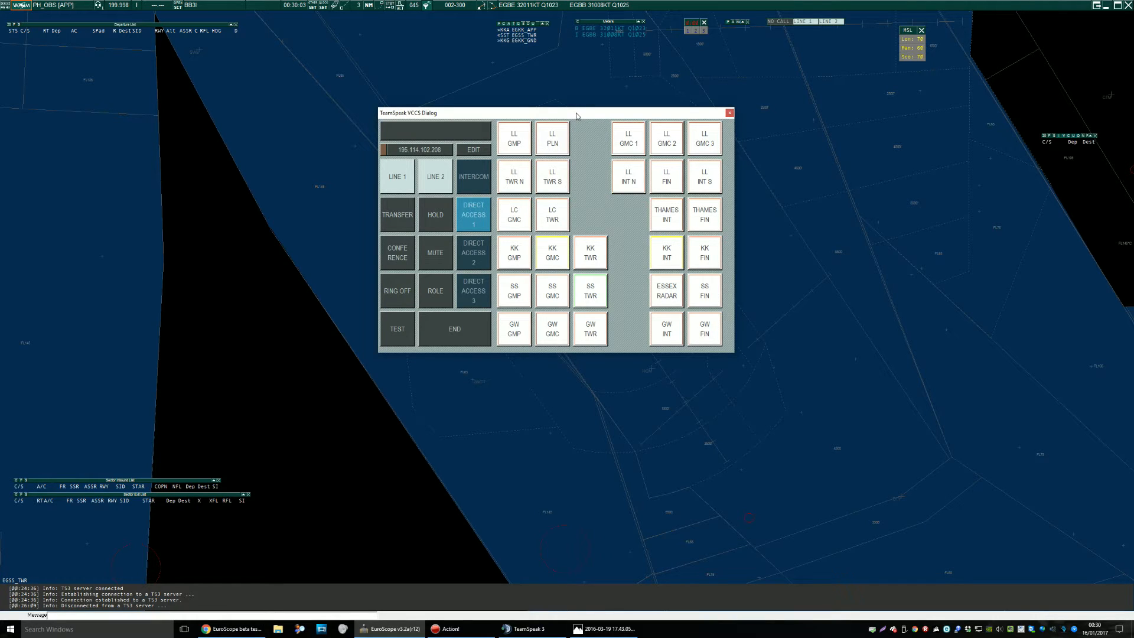
mouse_move(707, 205)
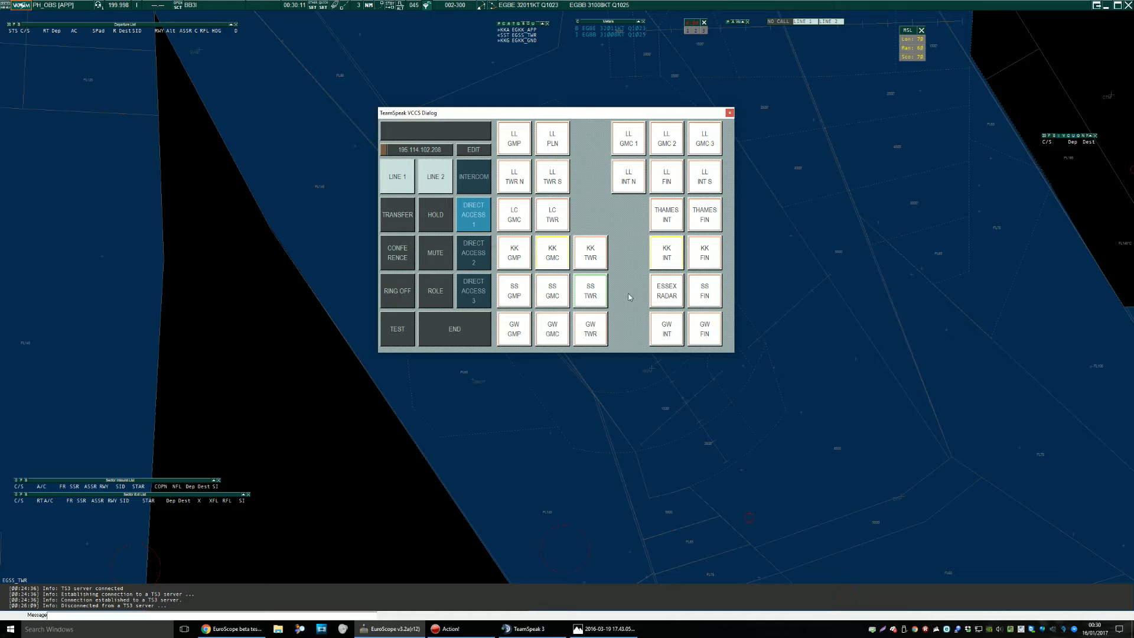
mouse_move(625, 221)
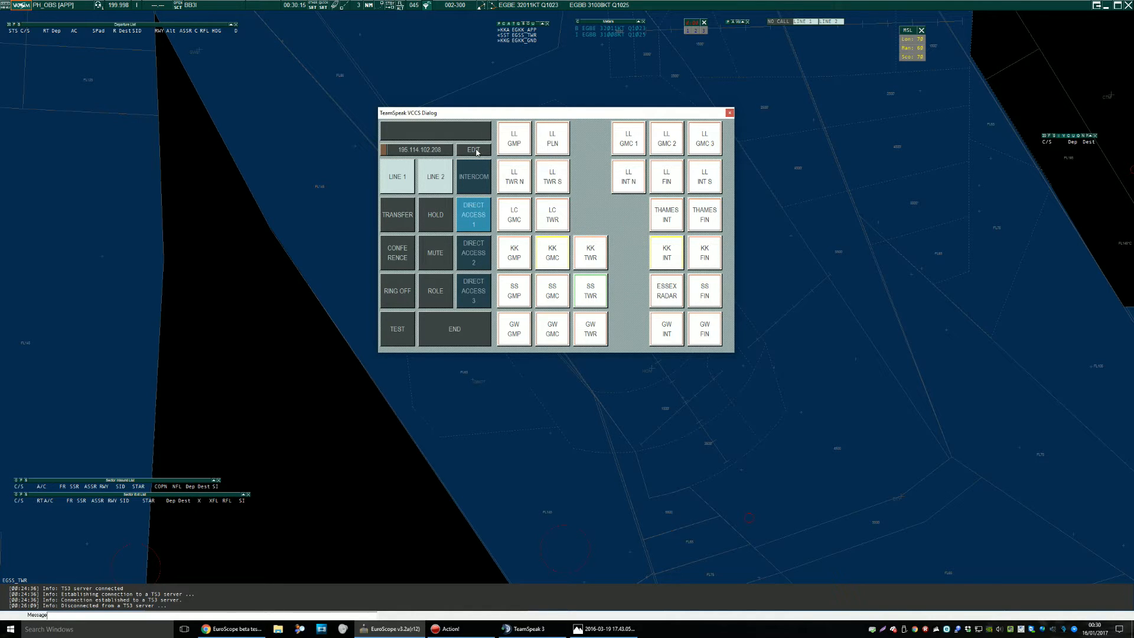
In VCCS setup, check the server port and set capture mode to Direct Sound with the SC30 headset.
click(474, 150)
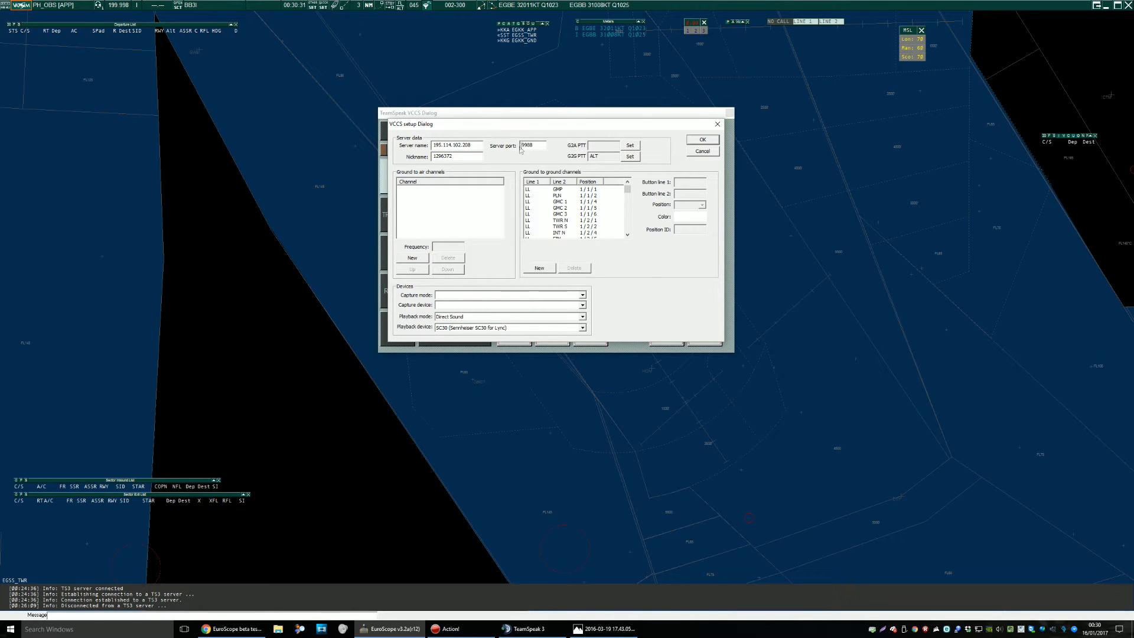
triple_click(456, 156)
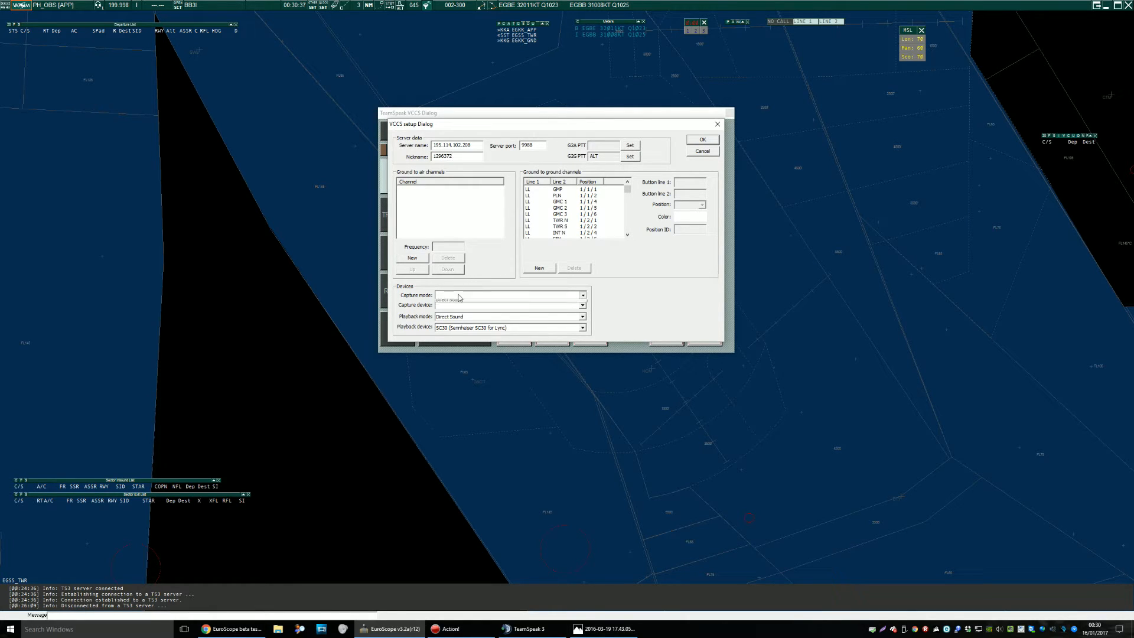
click(506, 295)
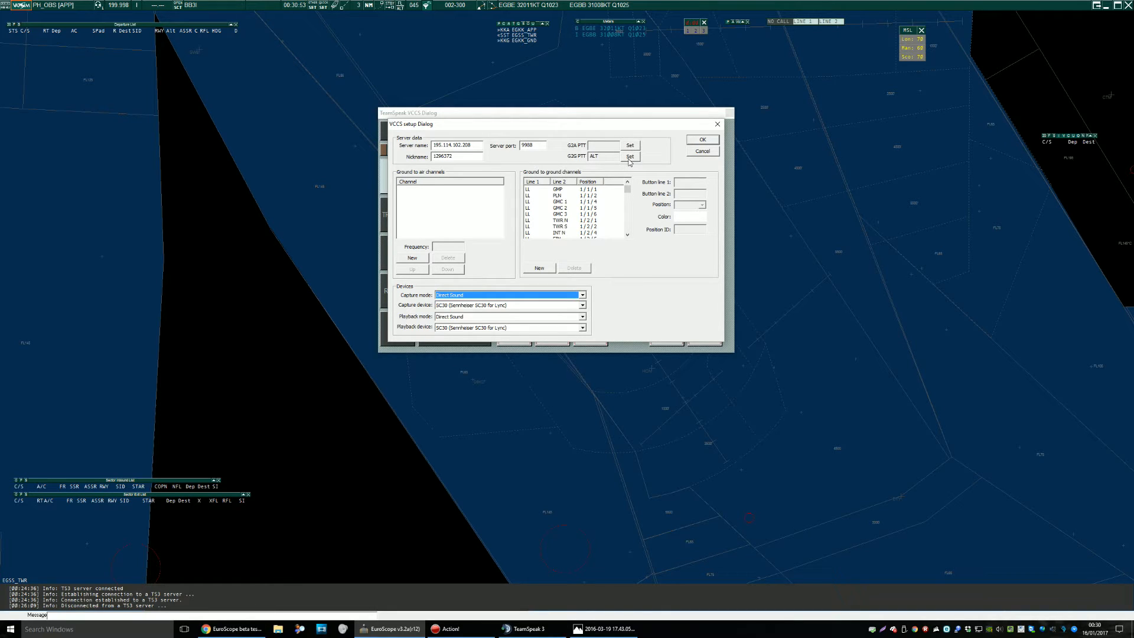
mouse_move(624, 169)
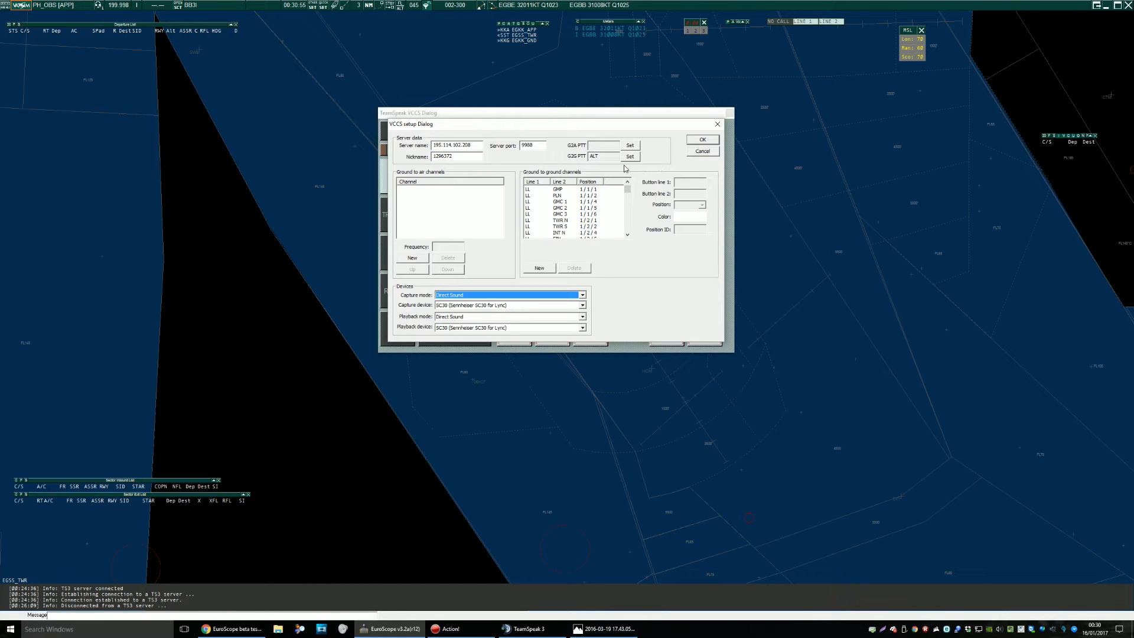
mouse_move(614, 193)
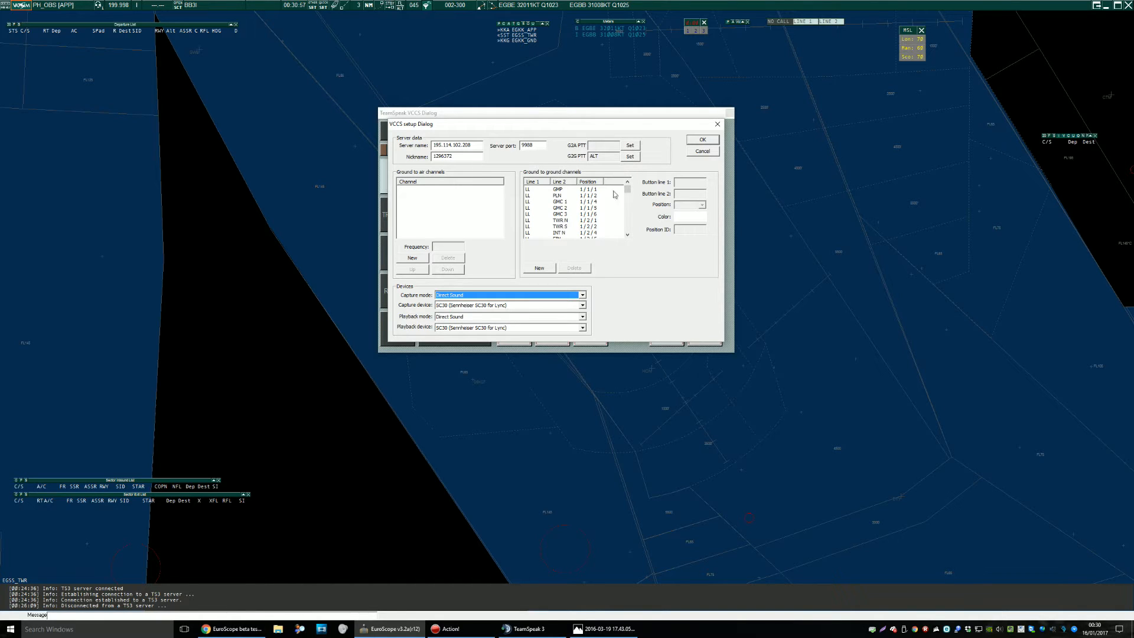
mouse_move(465, 127)
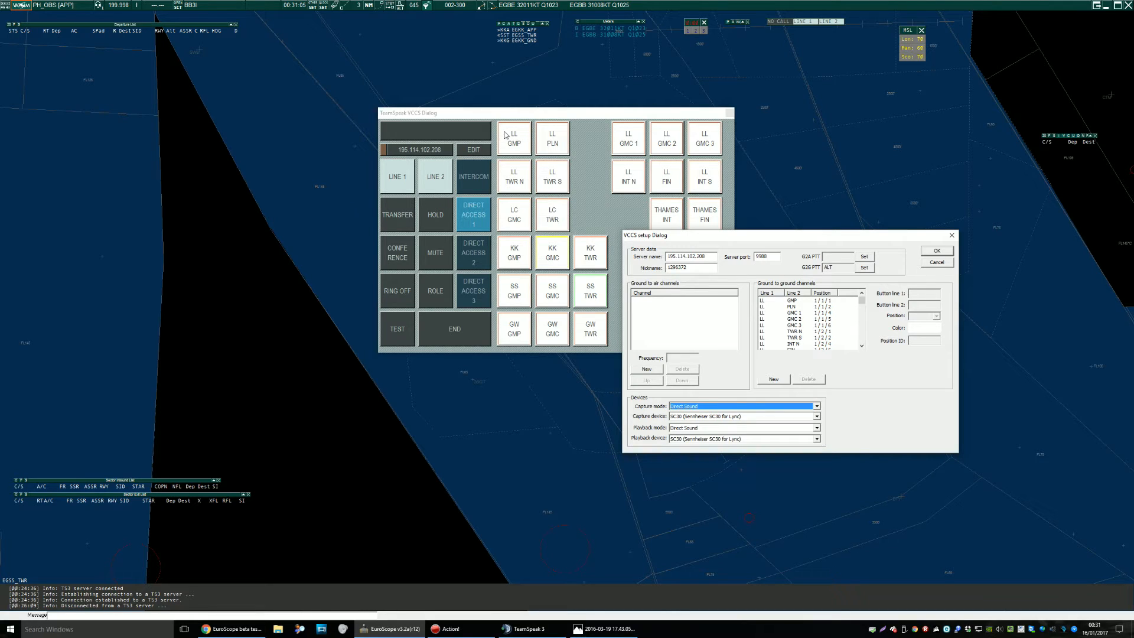
Assign a position number to the LL GMP ground-to-ground line and confirm the VCCS setup.
click(791, 299)
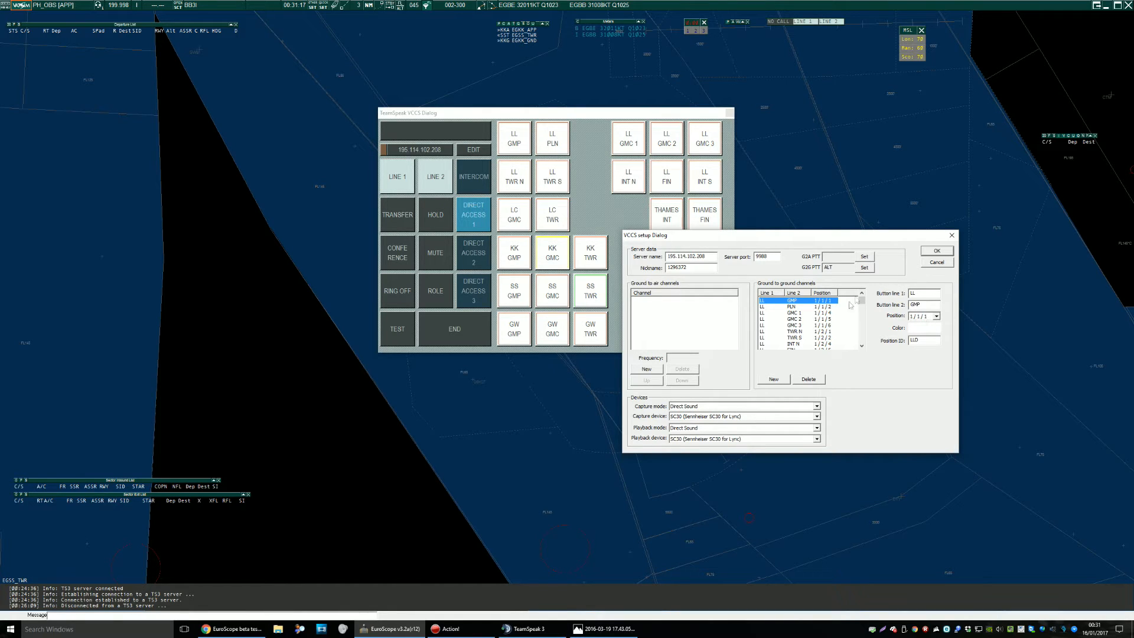
click(934, 315)
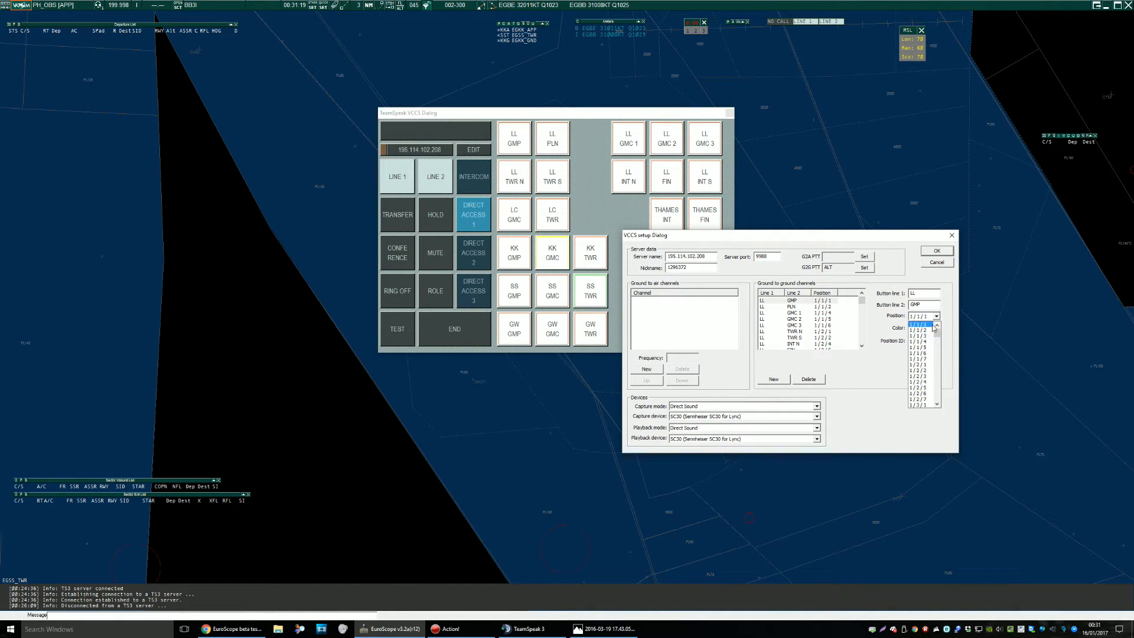
click(934, 316)
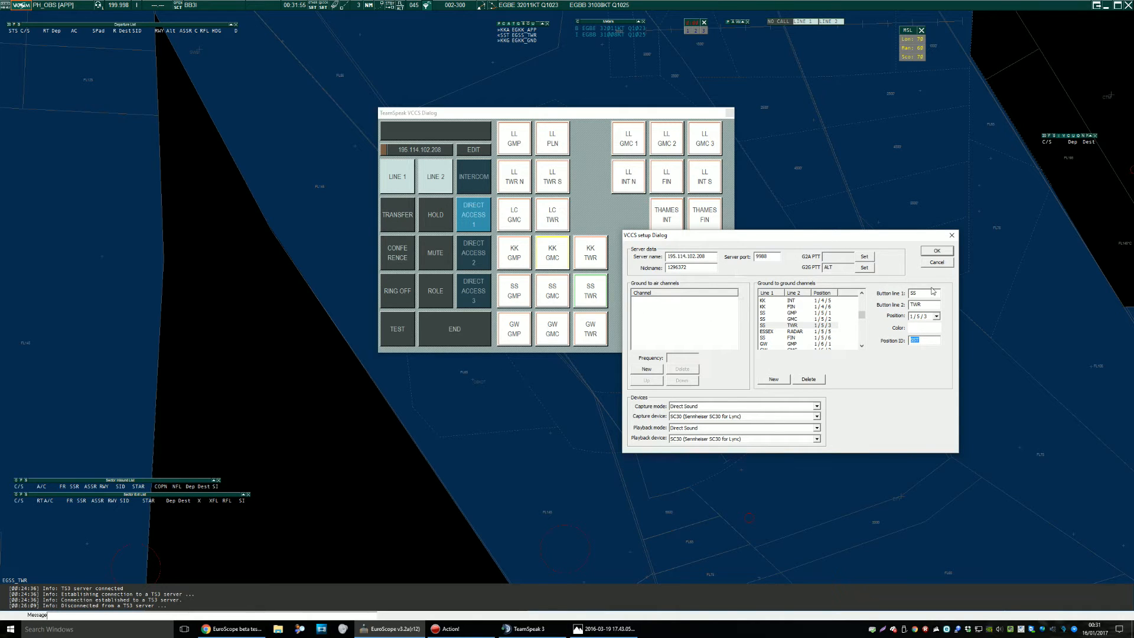
click(935, 262)
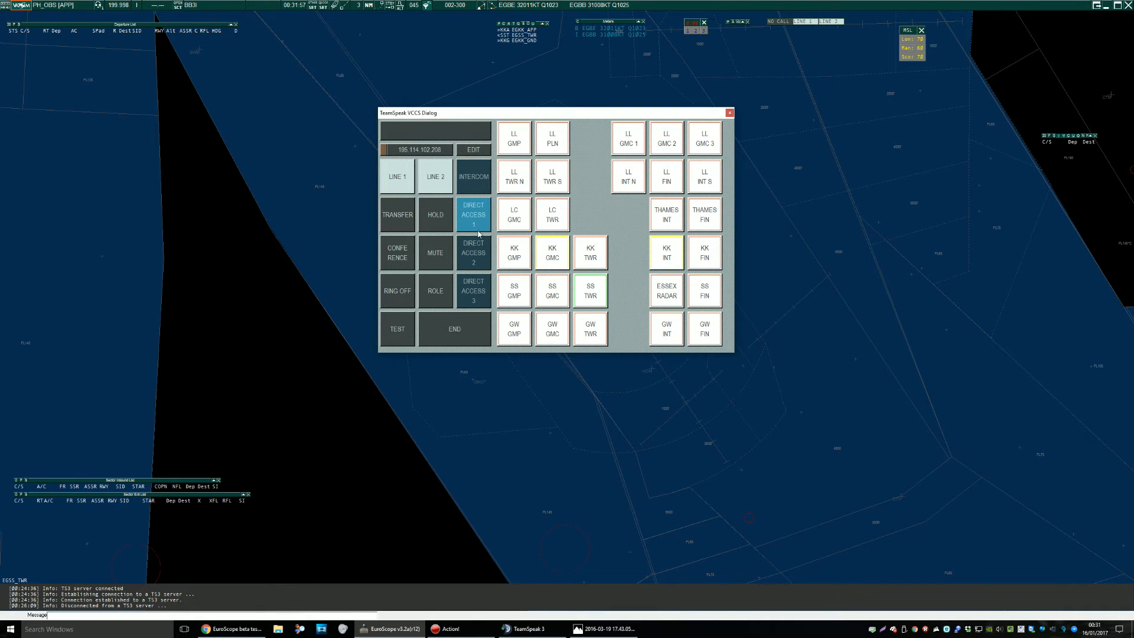
click(472, 251)
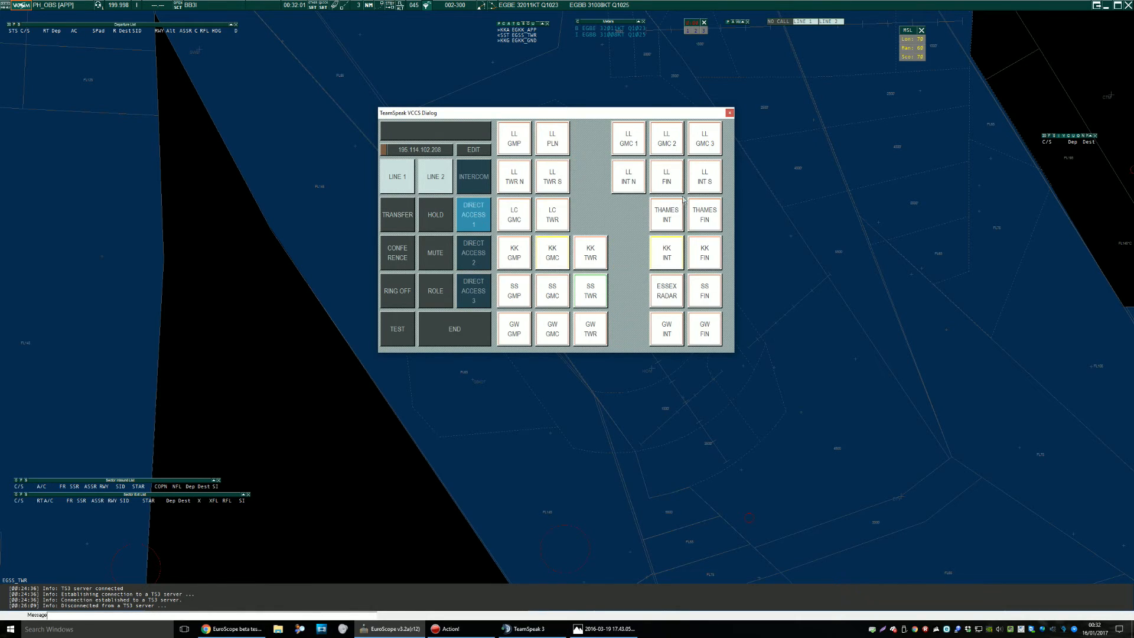
mouse_move(633, 273)
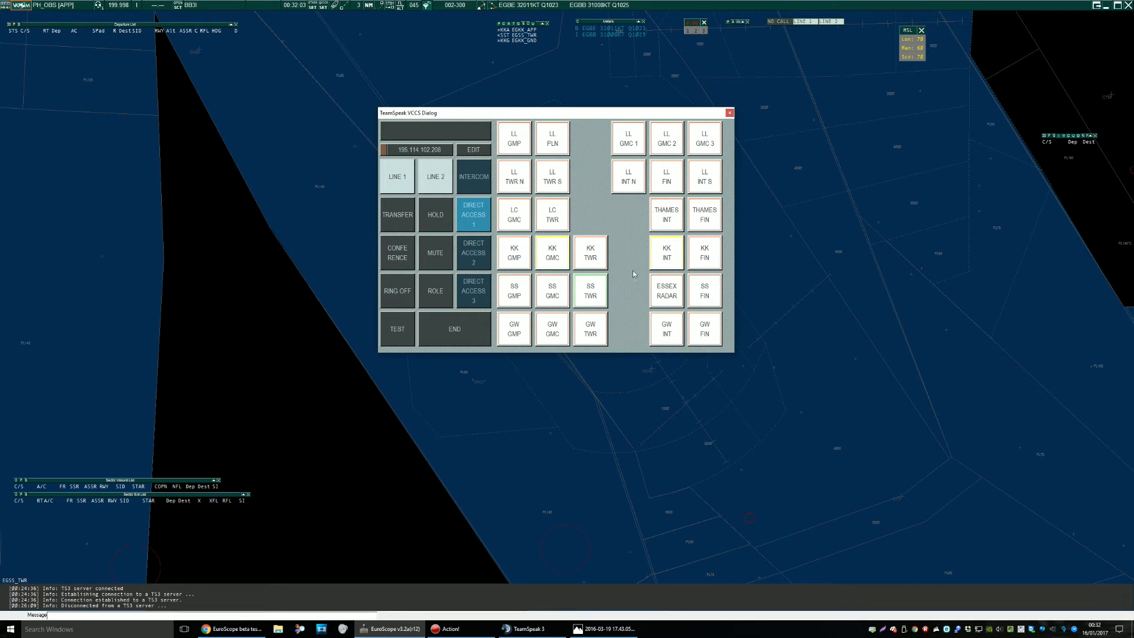
mouse_move(638, 289)
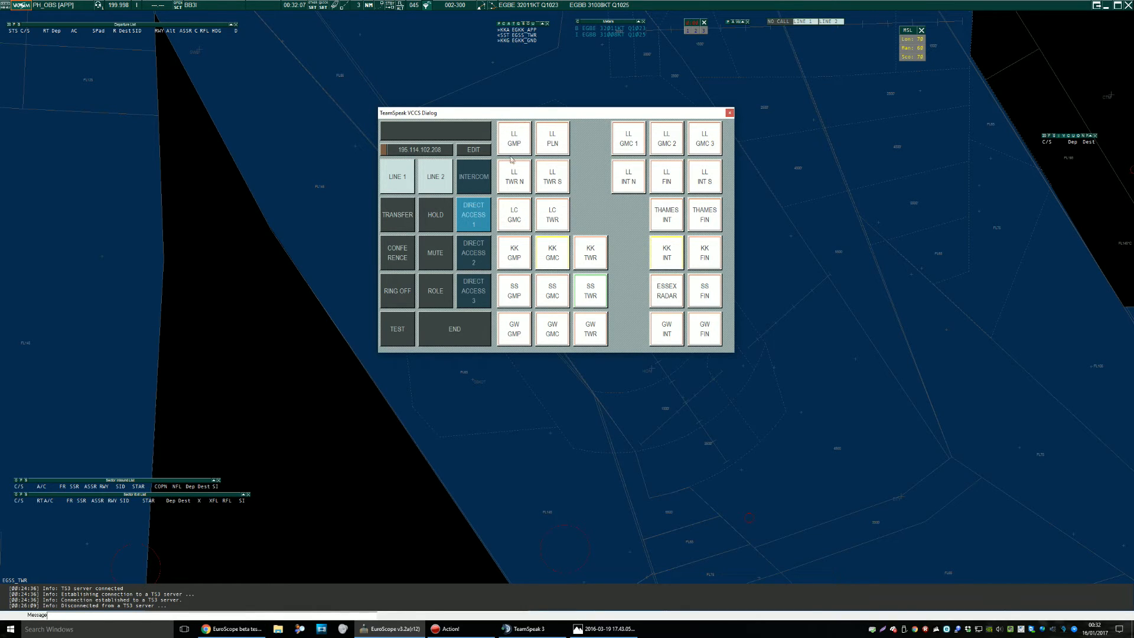
mouse_move(556, 241)
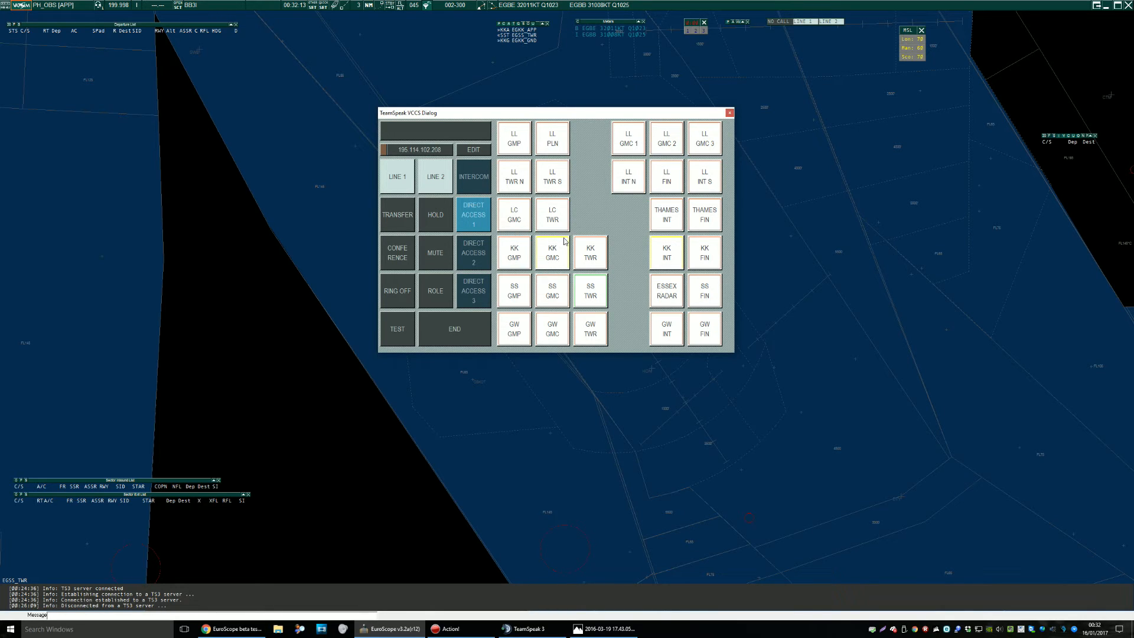
mouse_move(588, 278)
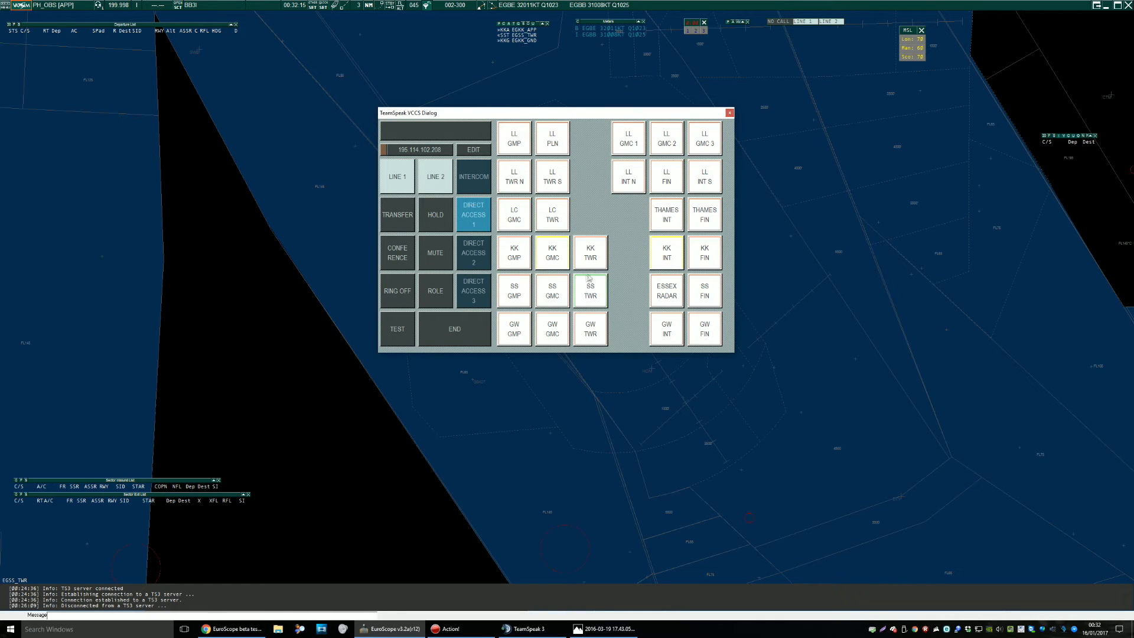
mouse_move(620, 291)
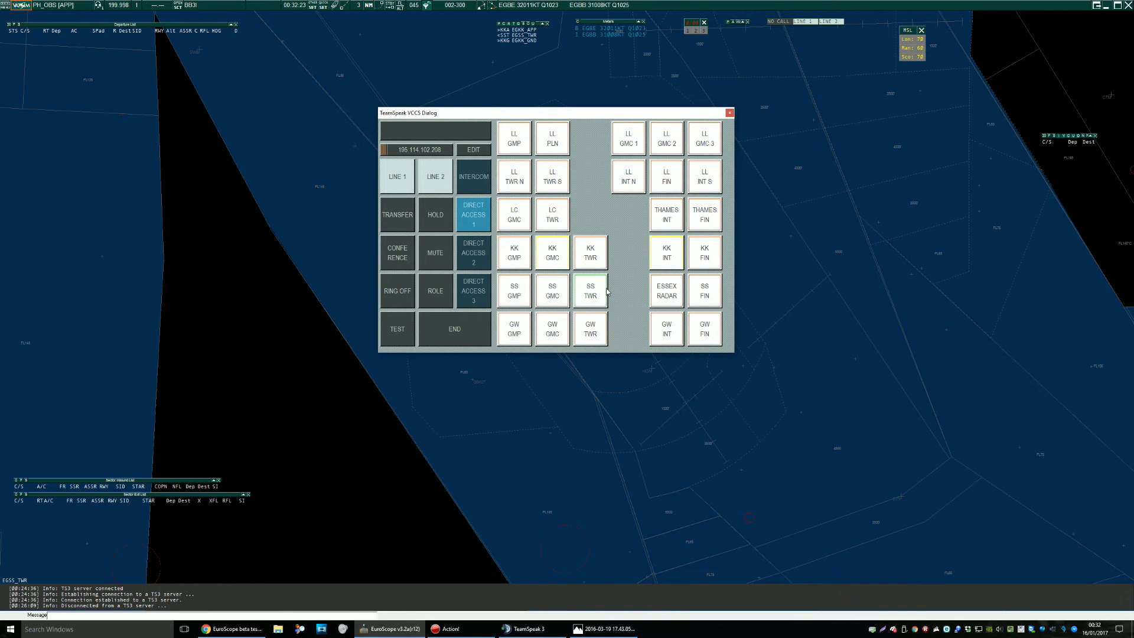
mouse_move(623, 287)
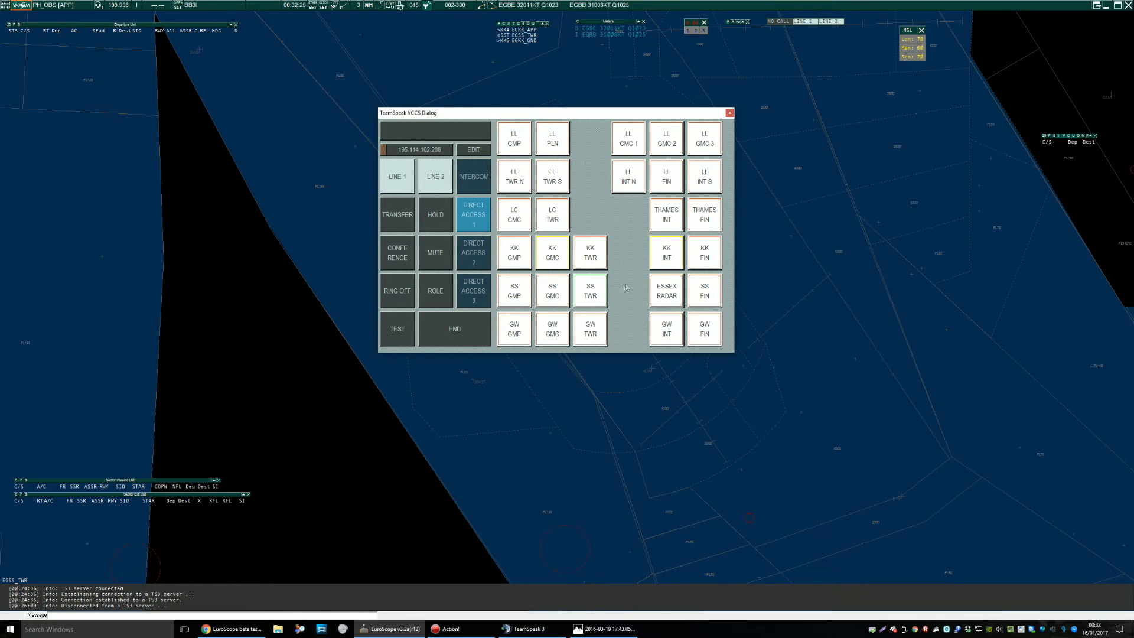
mouse_move(548, 180)
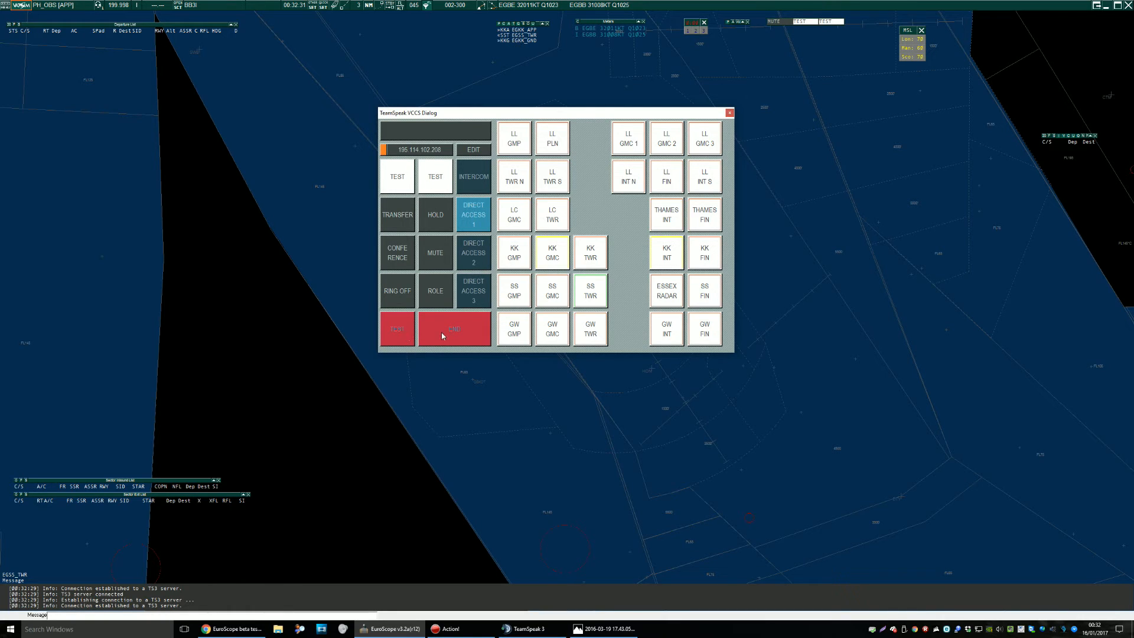
mouse_move(408, 179)
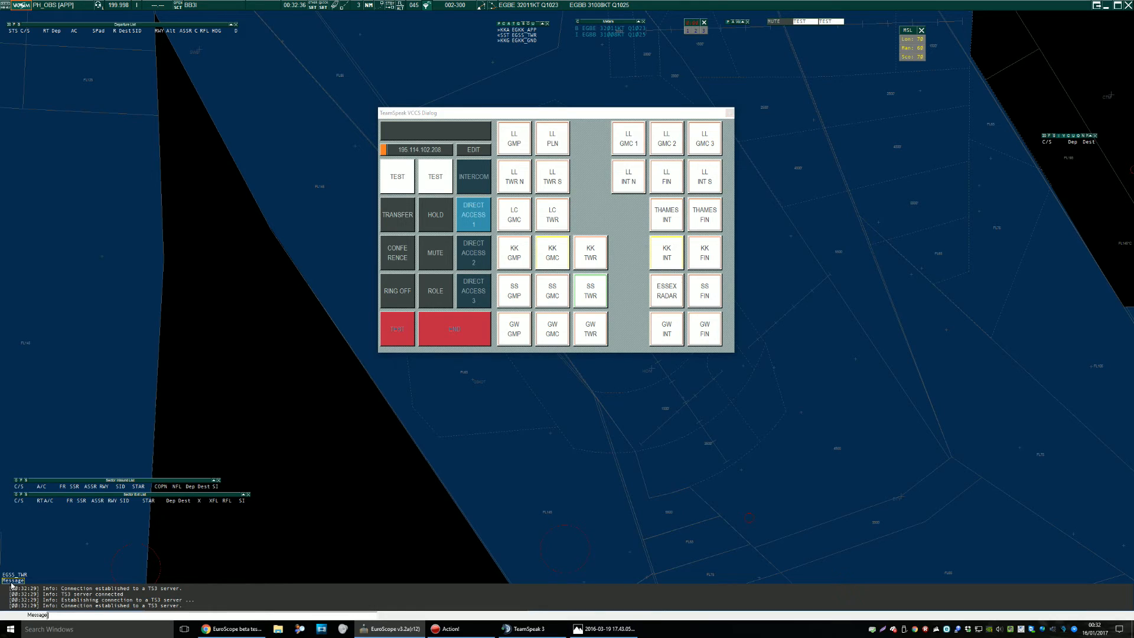
mouse_move(418, 385)
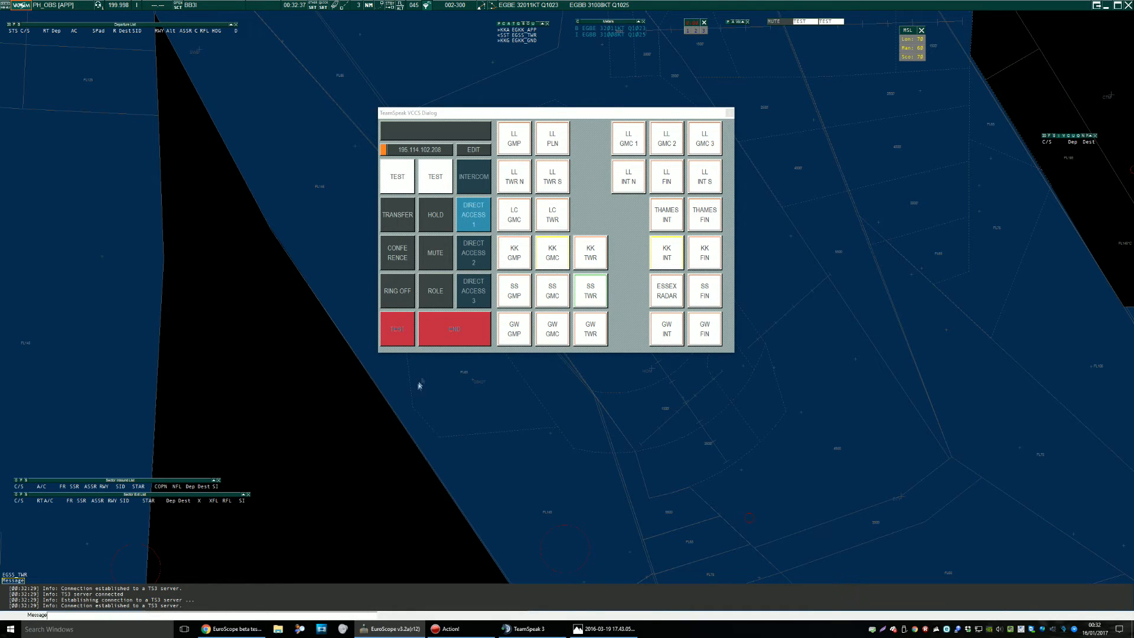
End the VCCS test call so the lines return to idle.
click(397, 176)
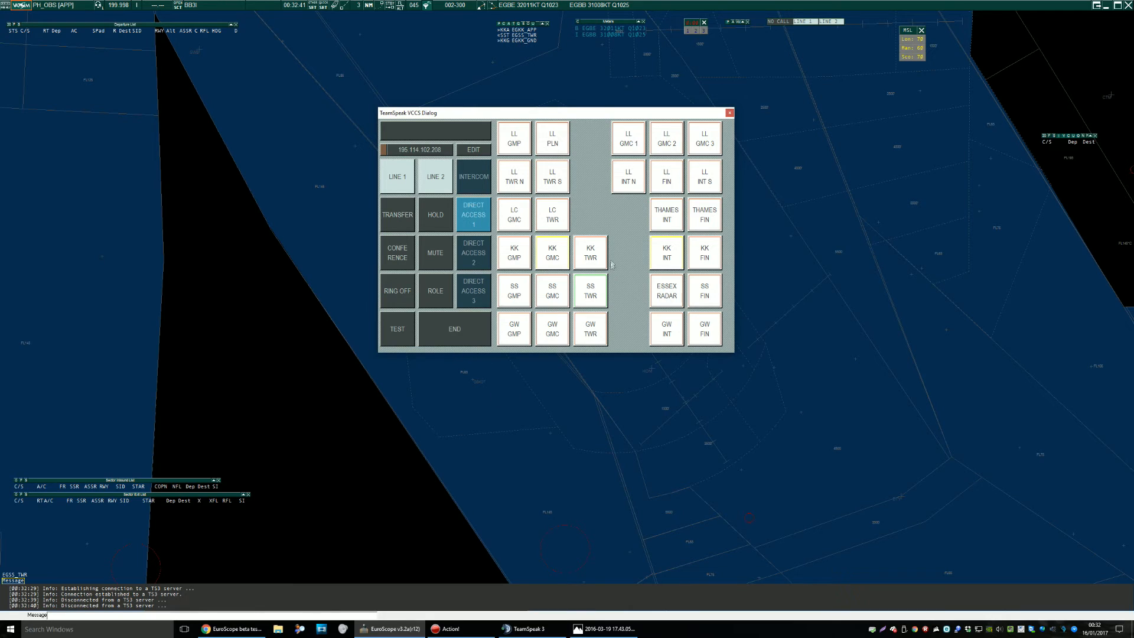
mouse_move(620, 290)
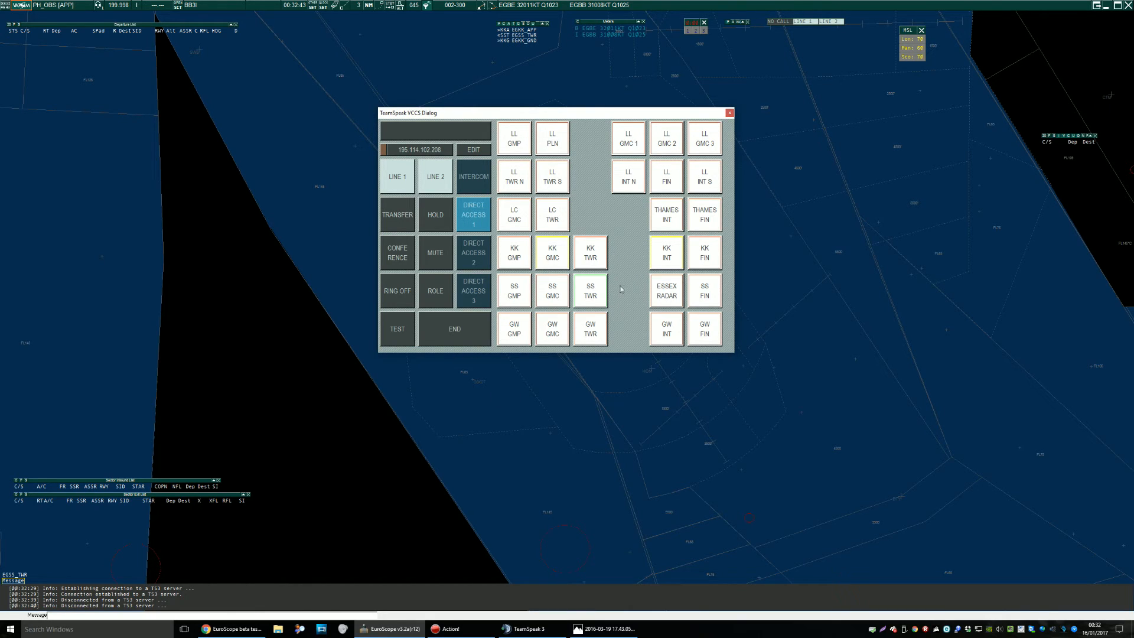
mouse_move(633, 295)
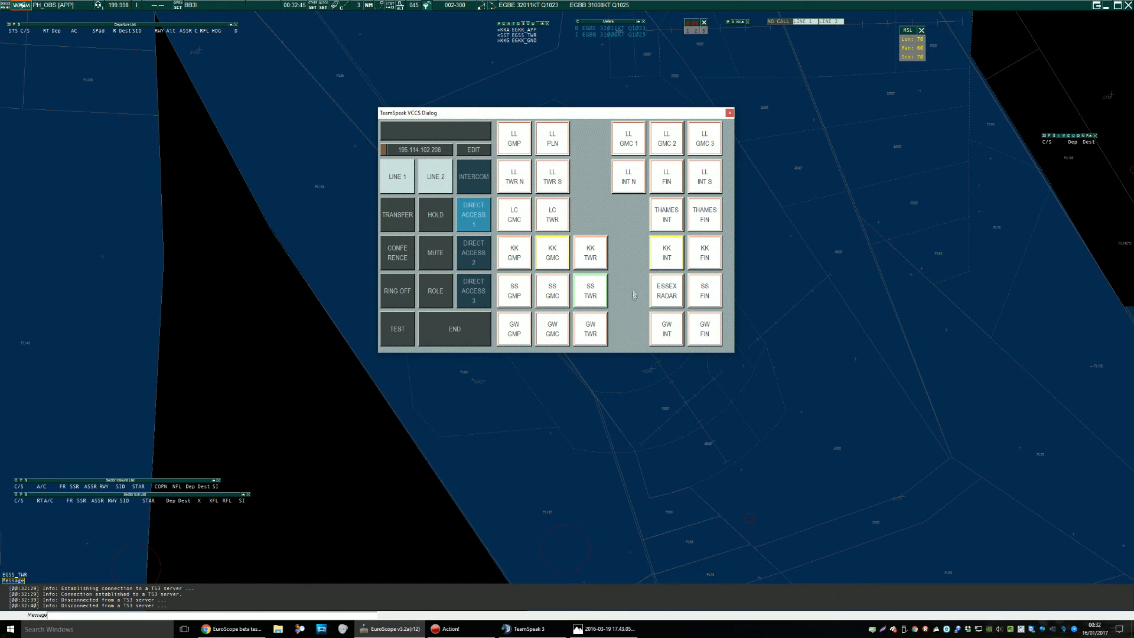
mouse_move(614, 303)
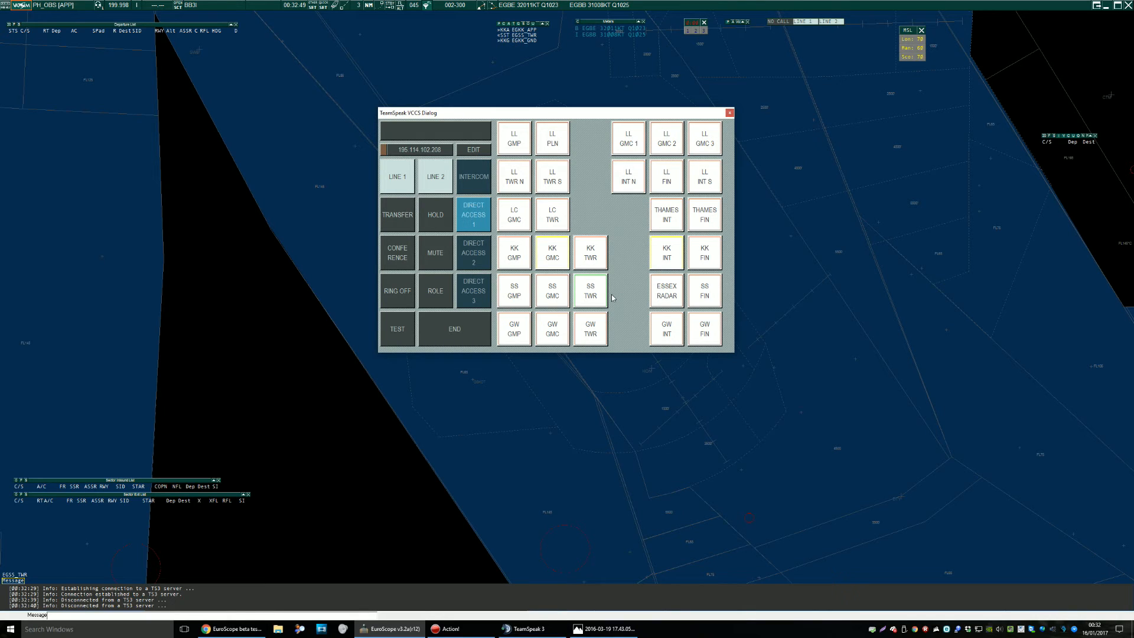
mouse_move(417, 92)
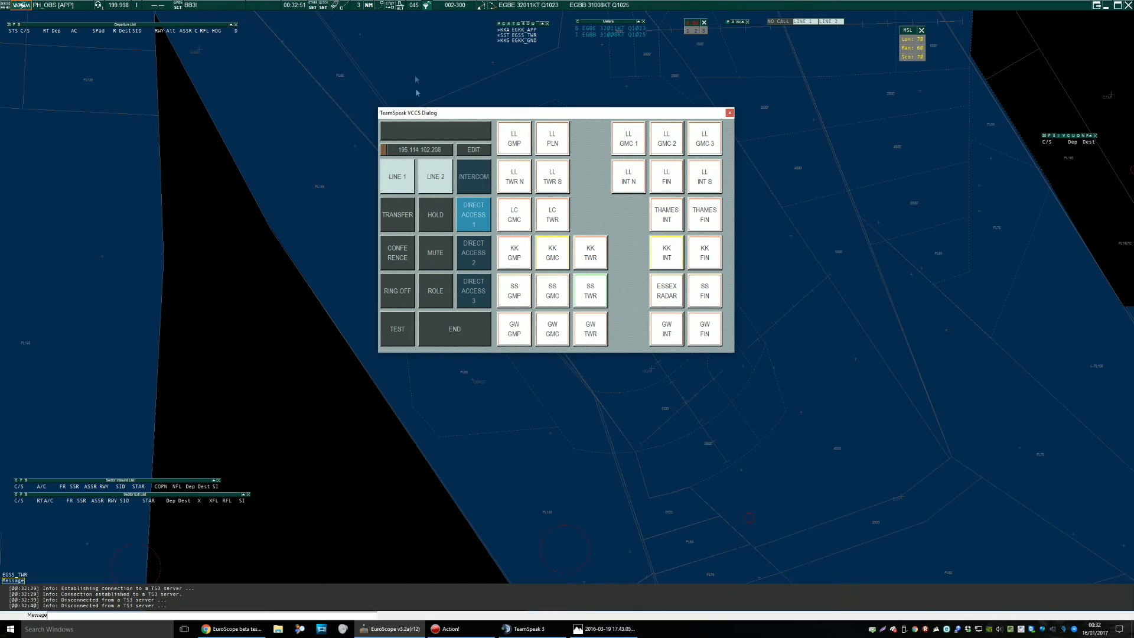
mouse_move(614, 301)
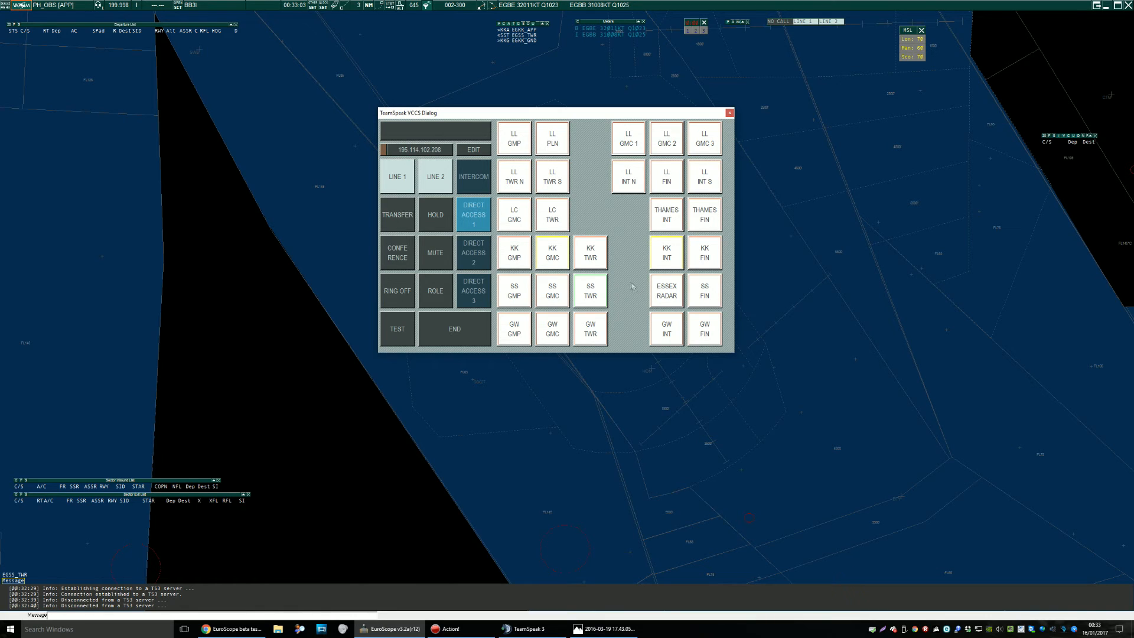
mouse_move(594, 298)
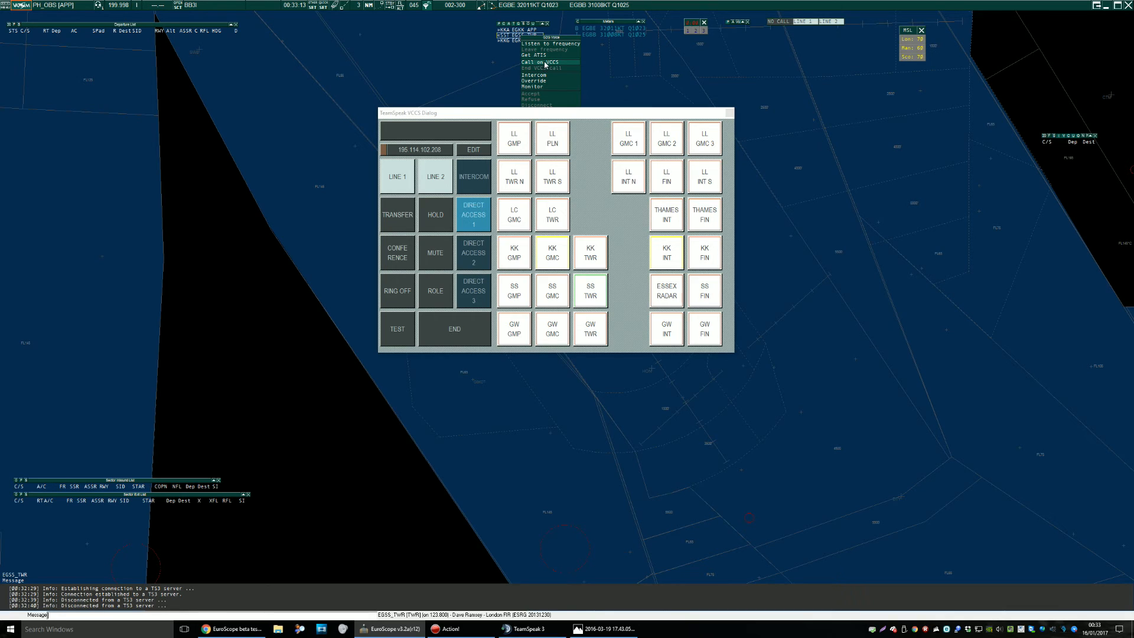
mouse_move(568, 114)
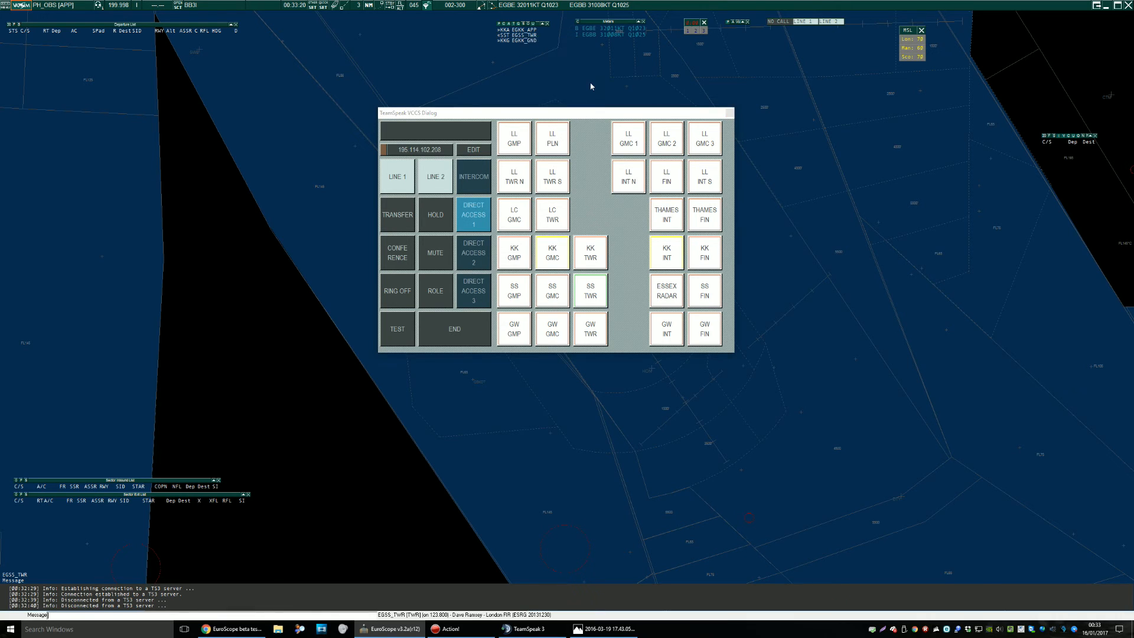
Call the SS TWR controller over VCCS, then hang up the call.
click(453, 328)
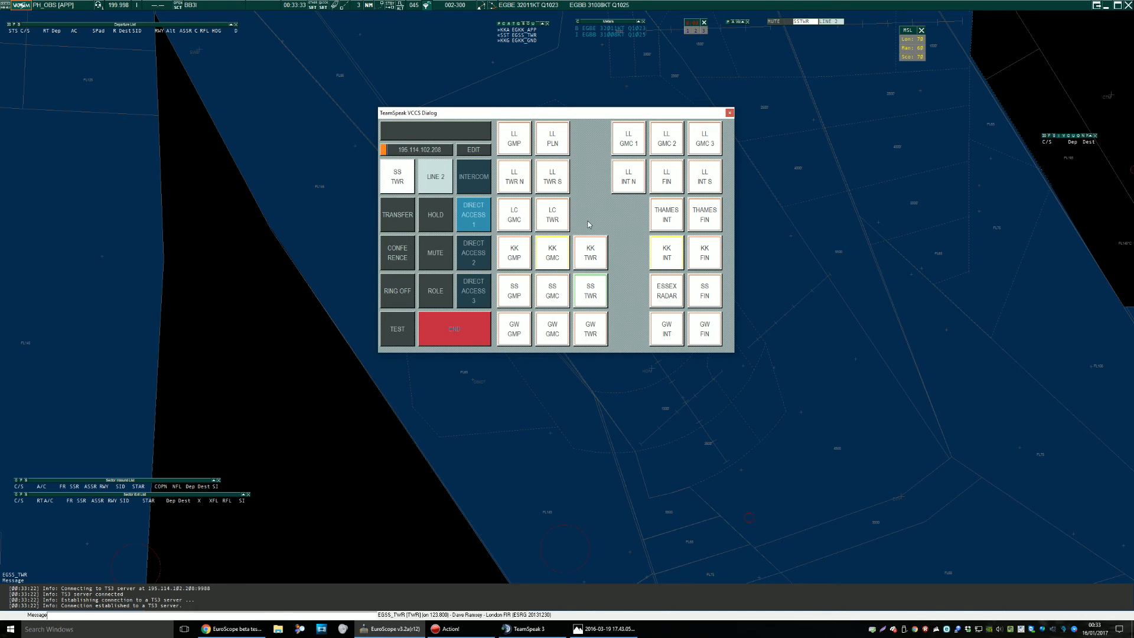
click(397, 176)
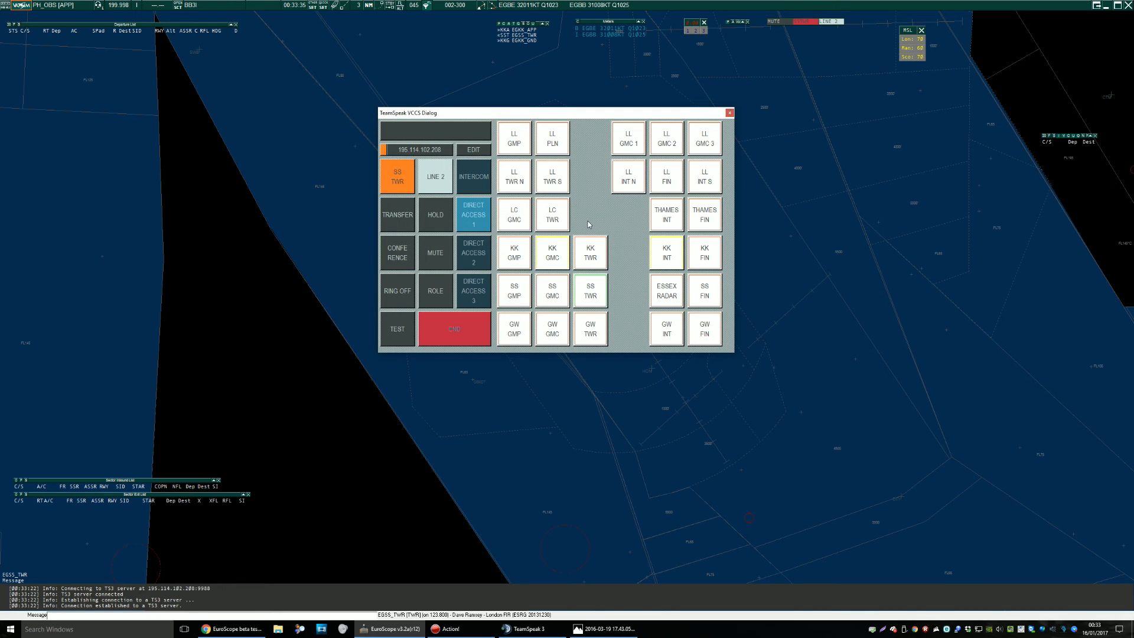
click(396, 176)
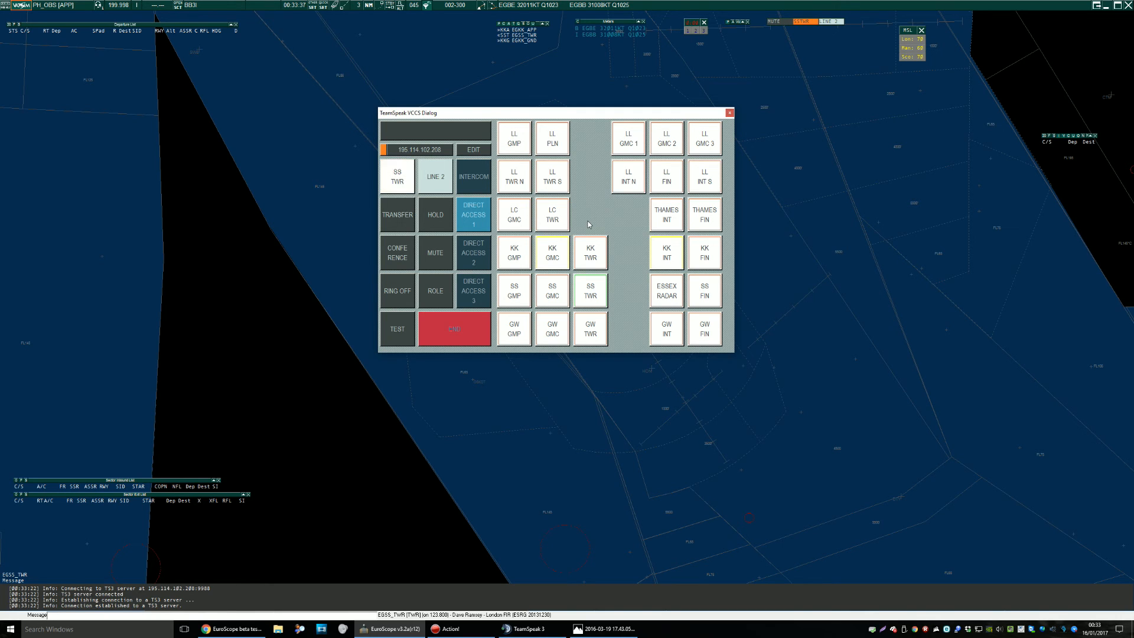
click(397, 176)
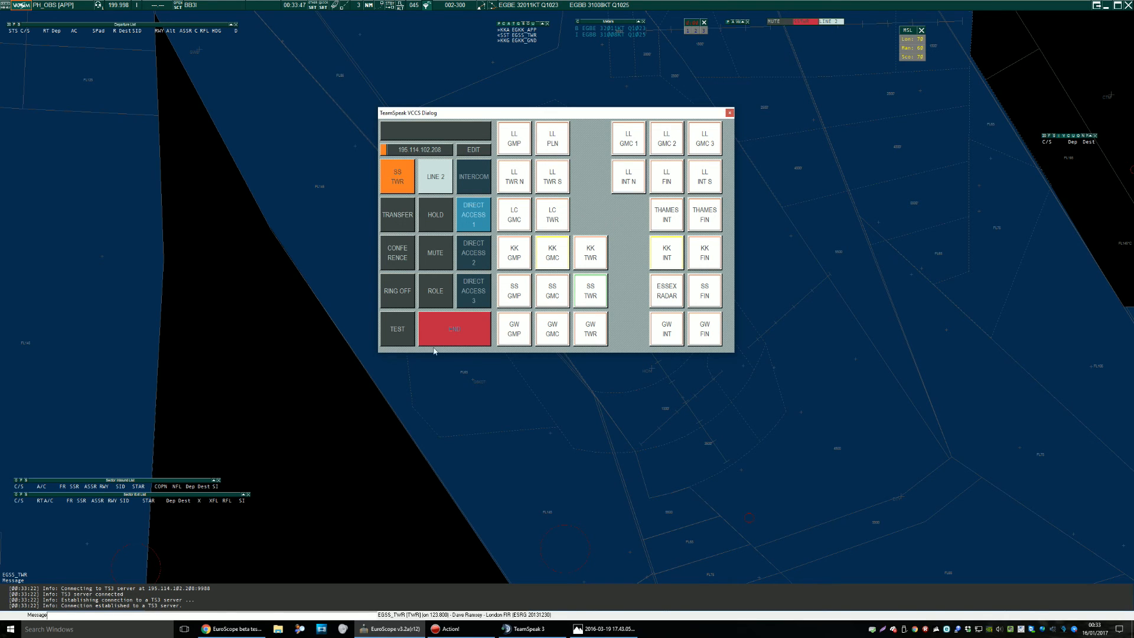
click(454, 329)
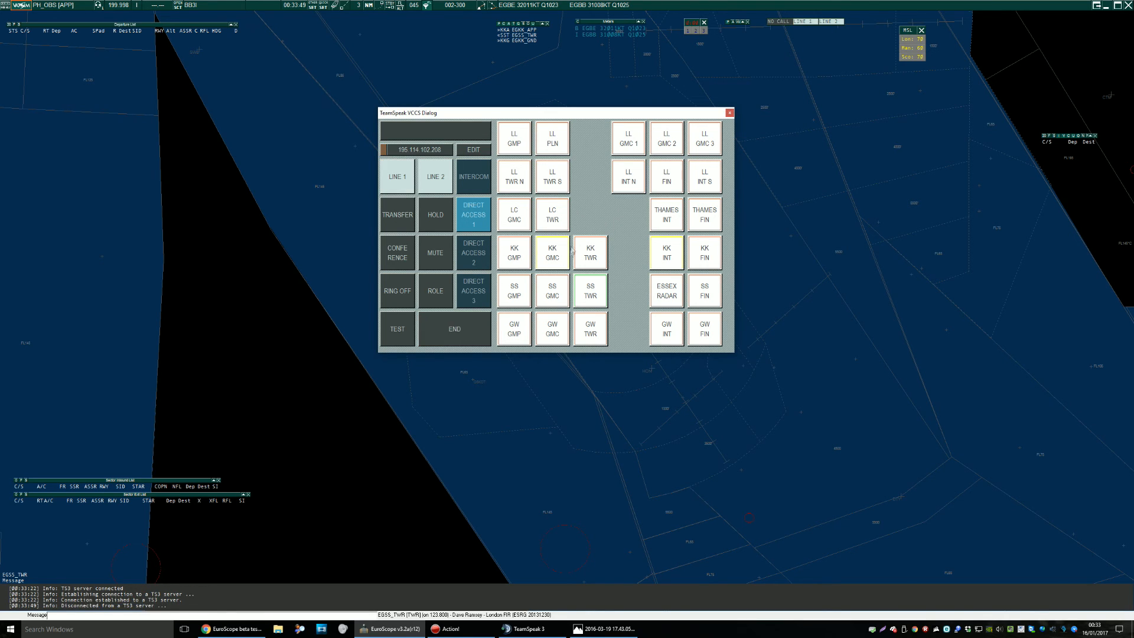
mouse_move(625, 214)
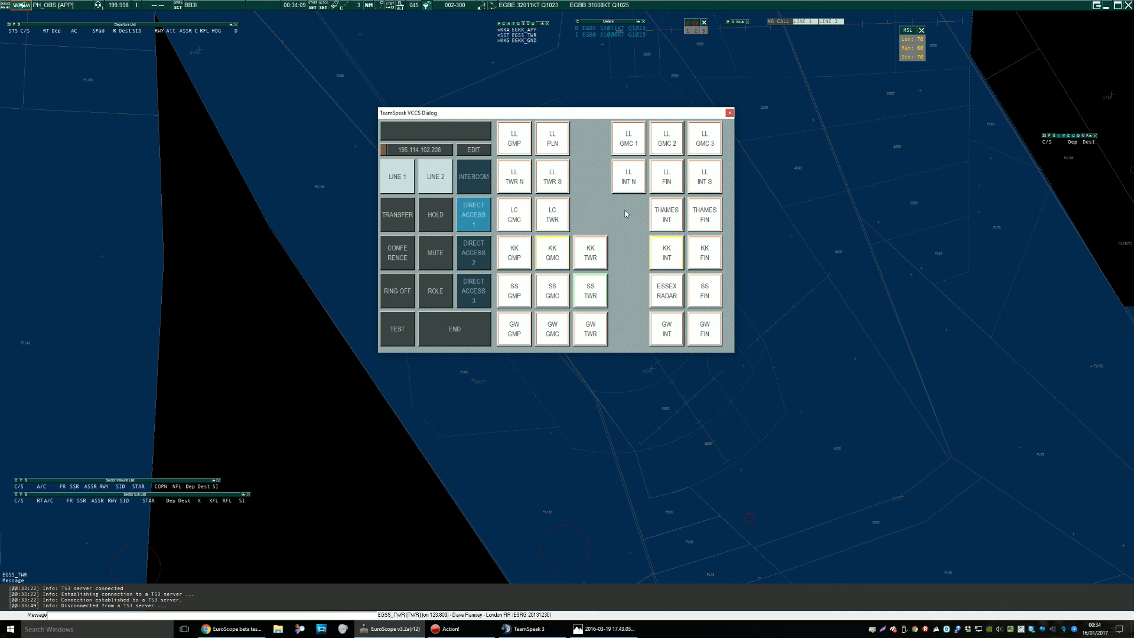
Close the VCCS dialog and enable Show TS VCCS mini control on the radar.
click(728, 113)
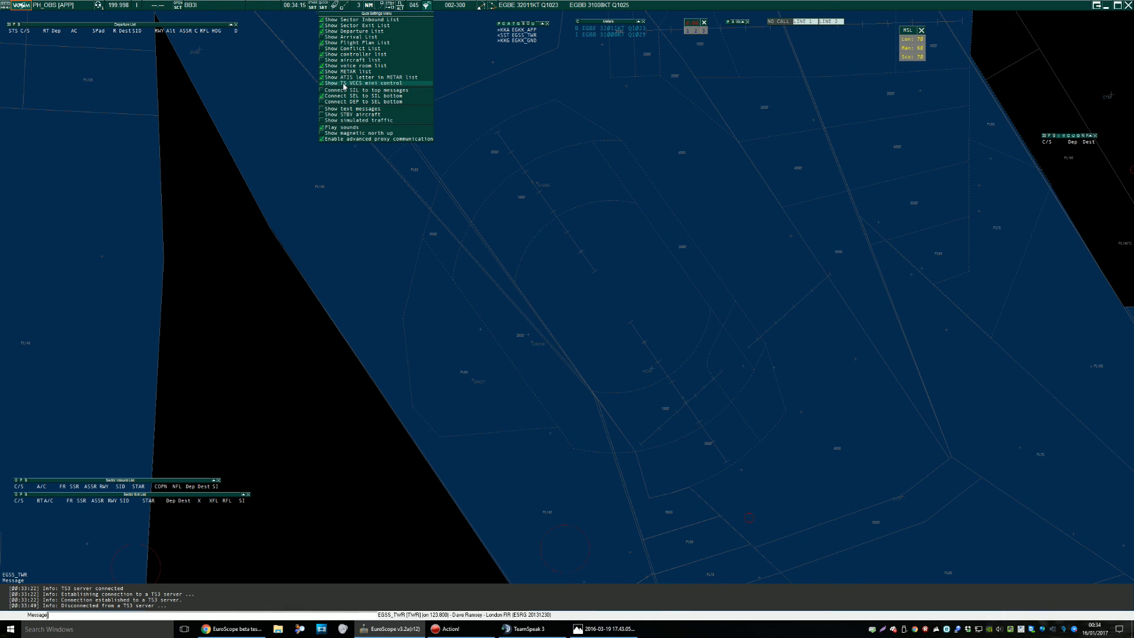
click(359, 82)
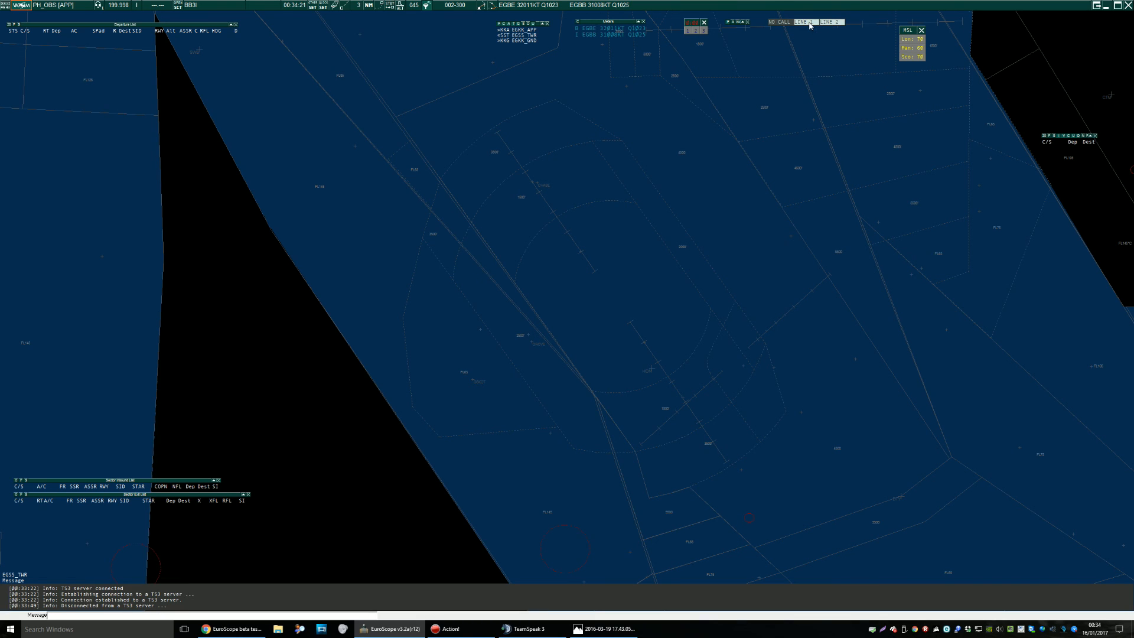
mouse_move(793, 106)
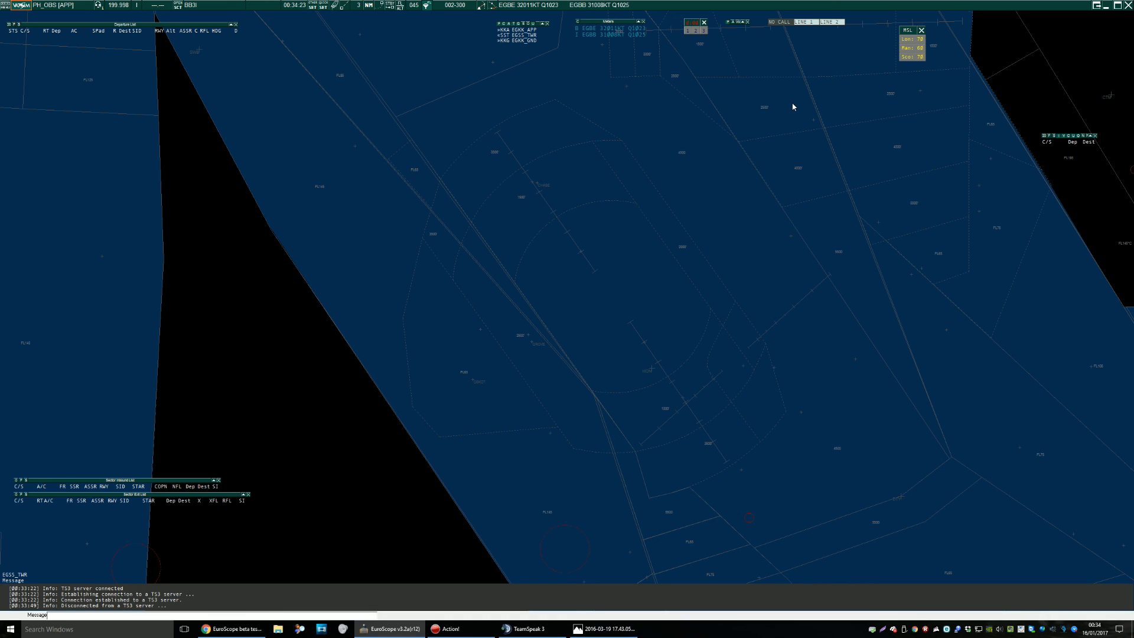